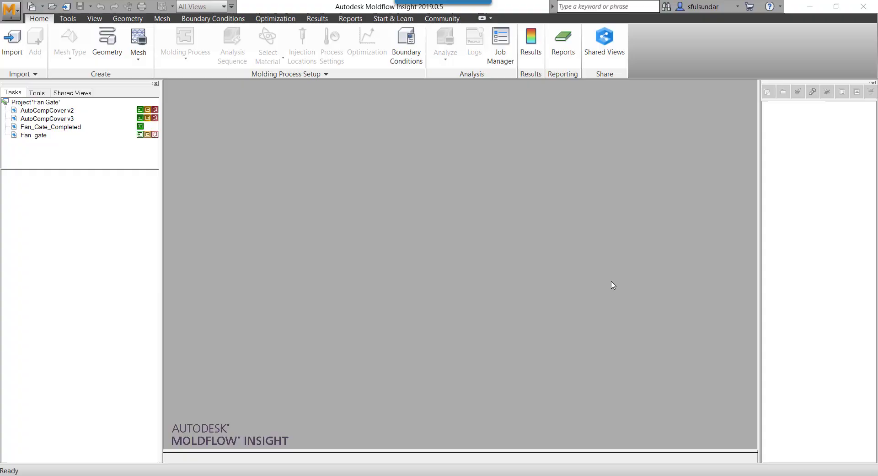
pyautogui.moveTo(425, 242)
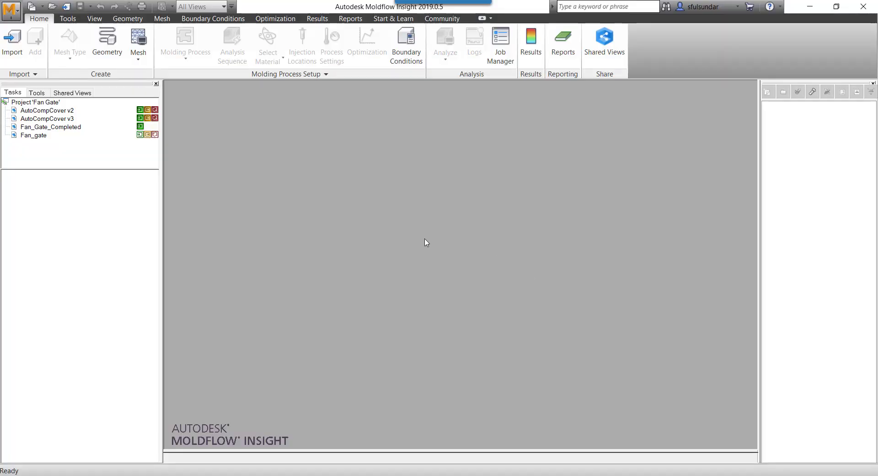
pyautogui.moveTo(307, 184)
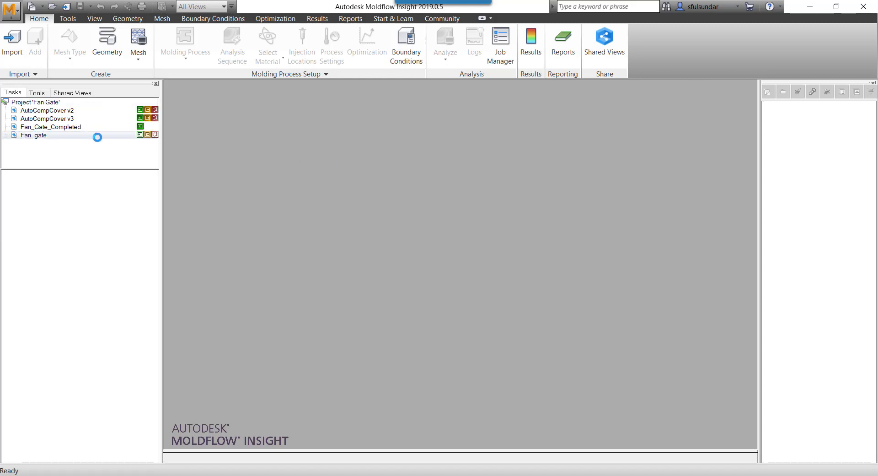
# Open the Fan_gate study, orbit the meshed cover part and bring up the Geometry tools.
pyautogui.doubleClick(33, 135)
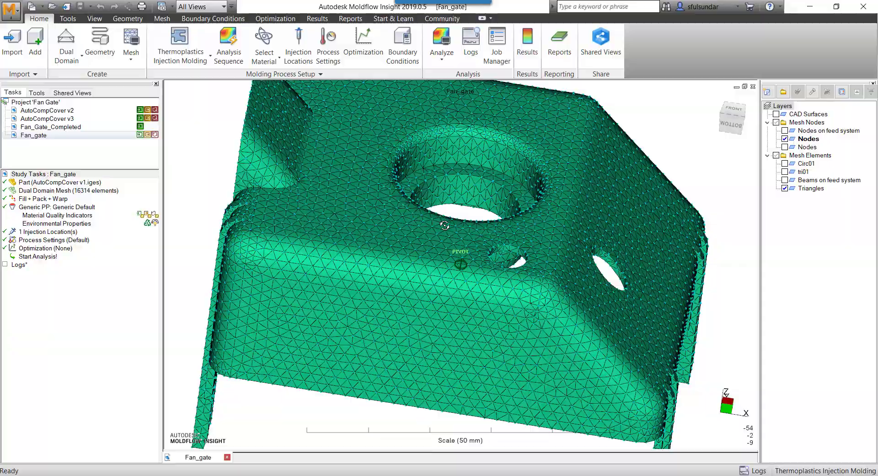
pyautogui.moveTo(444, 225); pyautogui.dragTo(527, 250)
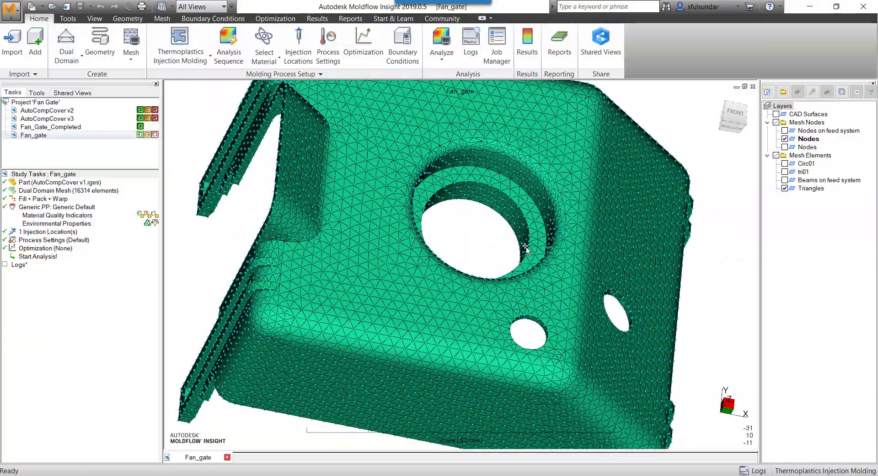
pyautogui.moveTo(527, 250); pyautogui.dragTo(448, 251)
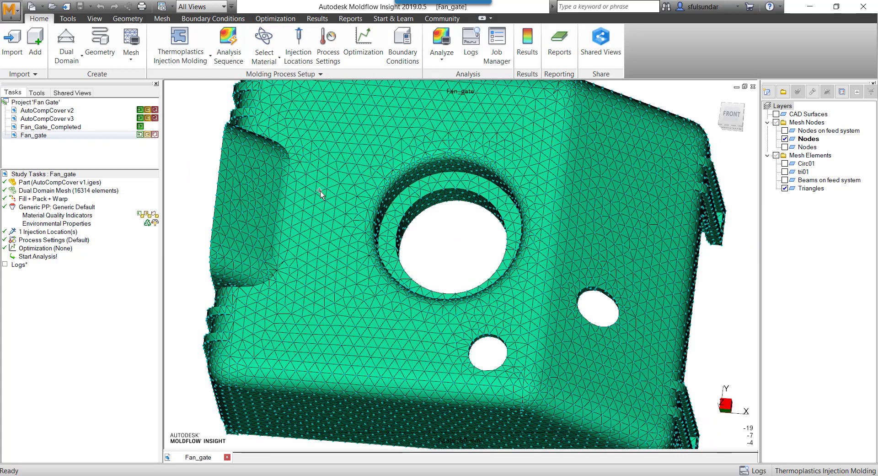
pyautogui.click(127, 19)
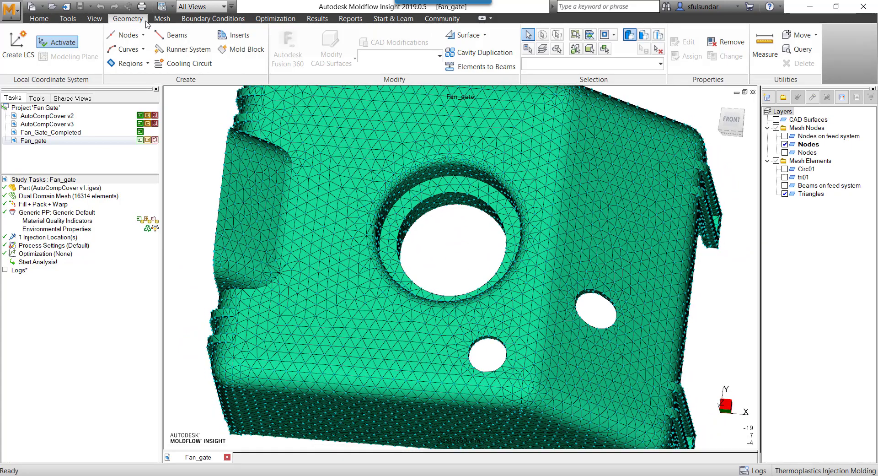
# Choose the Node by Coordinate tool after first picking node between coordinates.
pyautogui.click(125, 34)
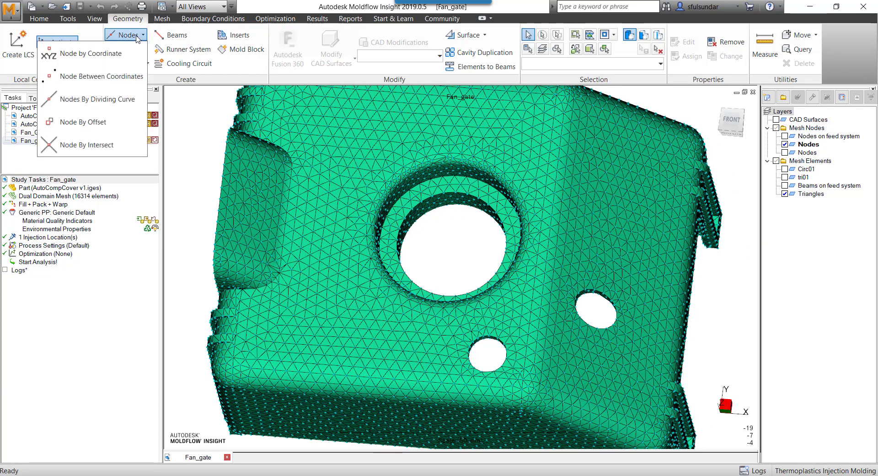
pyautogui.click(102, 76)
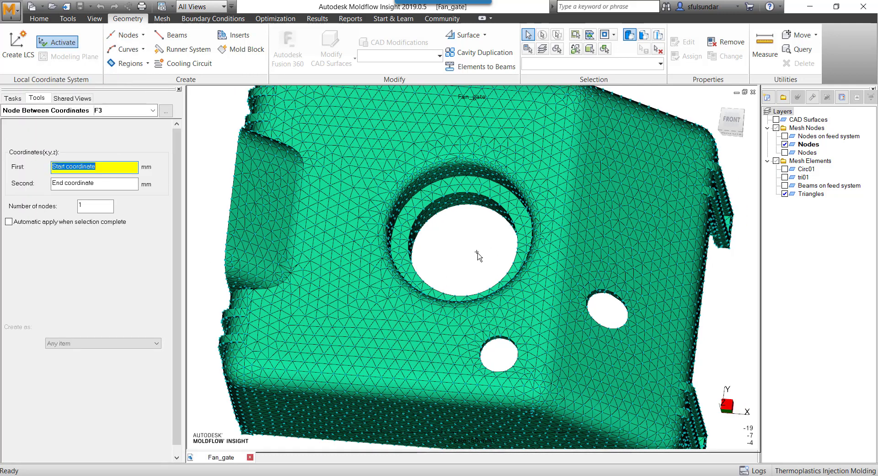
pyautogui.click(123, 35)
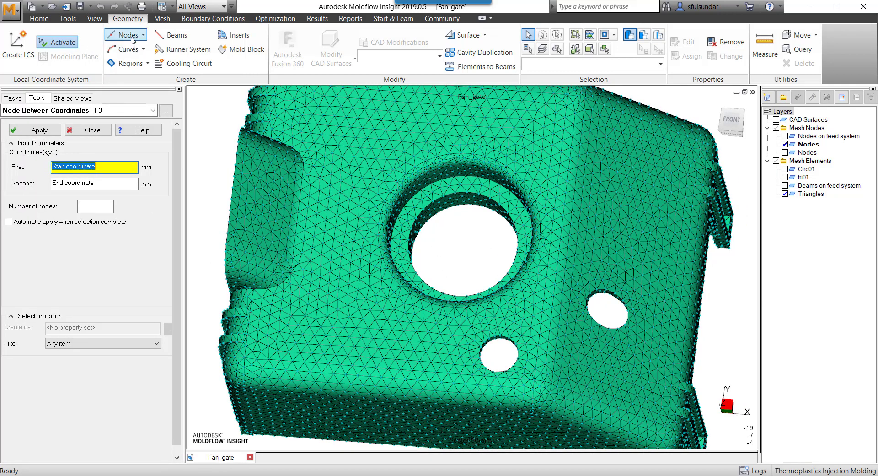
pyautogui.click(125, 34)
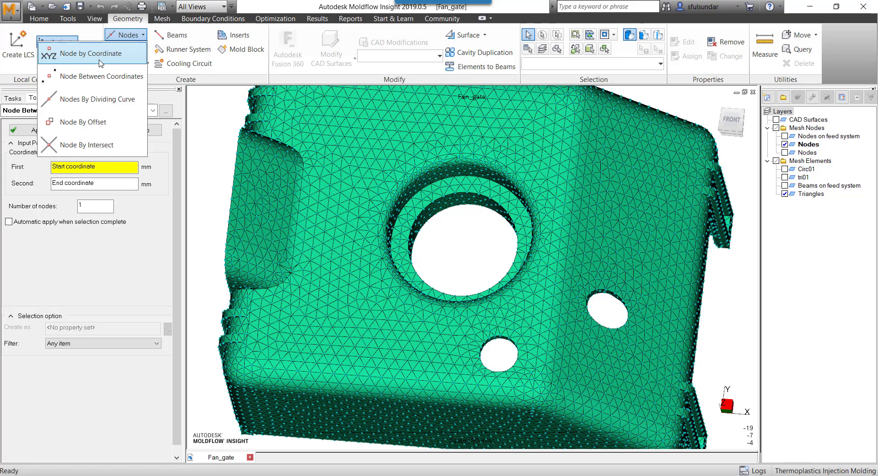
pyautogui.click(89, 53)
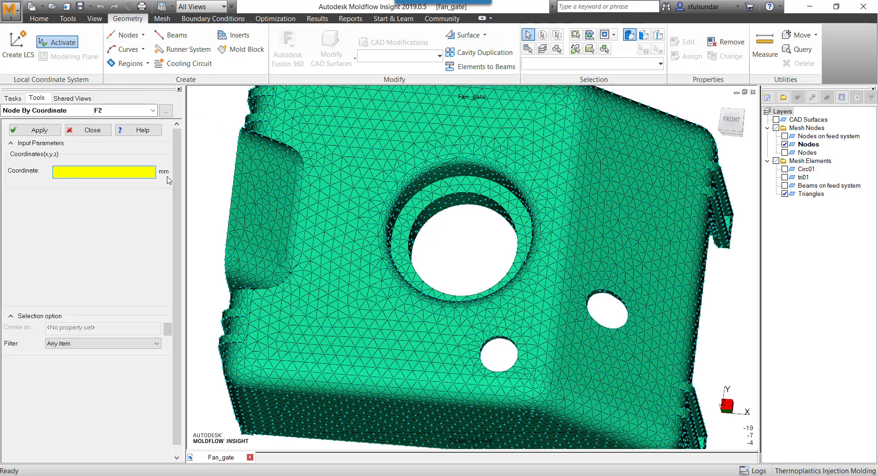
# Create a node at coordinate 0 0 0 in the centre of the large hole.
pyautogui.write('0 0 0')
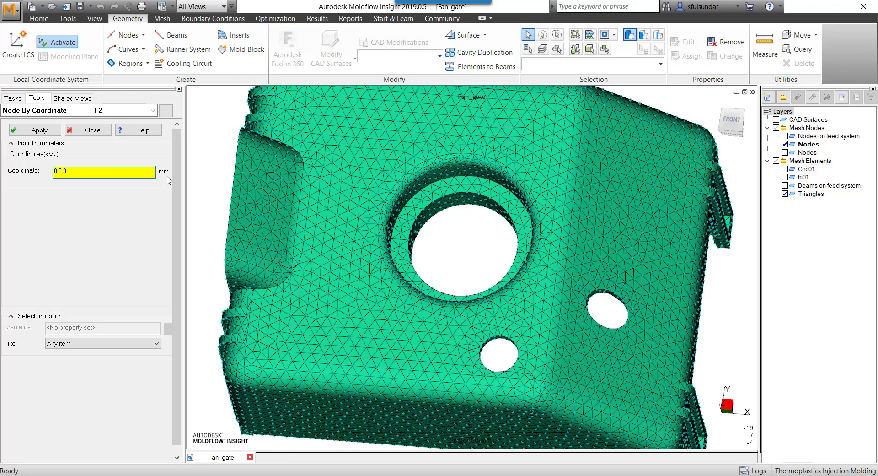
pyautogui.moveTo(460, 240)
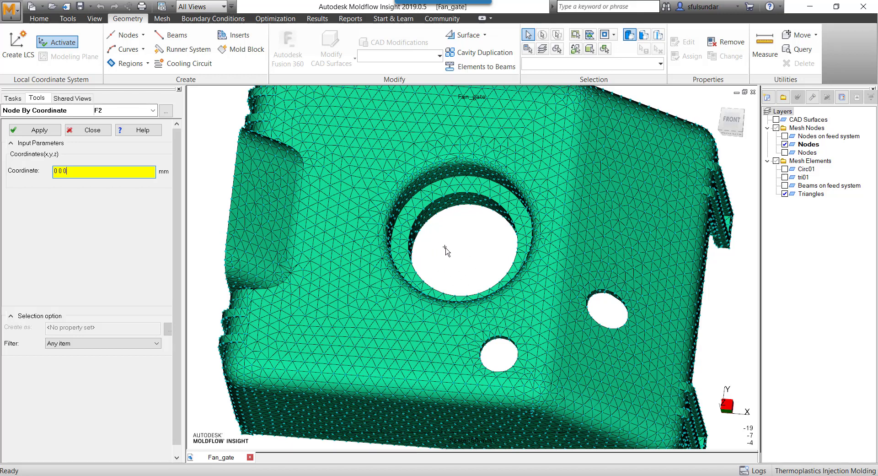
pyautogui.click(34, 128)
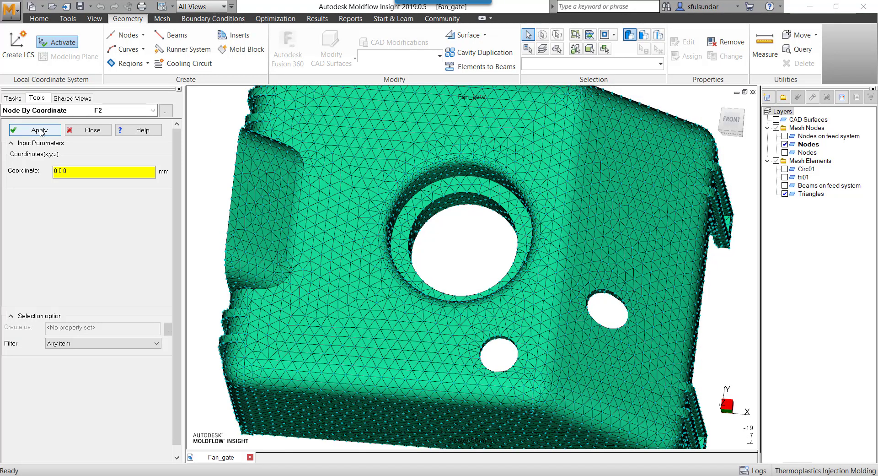
pyautogui.click(34, 128)
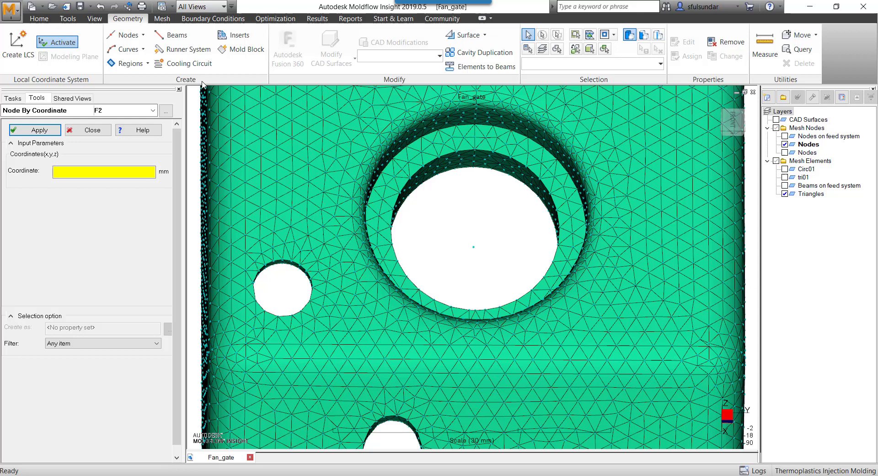
# Create a triangular cold gate region from the centre node and two hole-rim nodes.
pyautogui.click(128, 63)
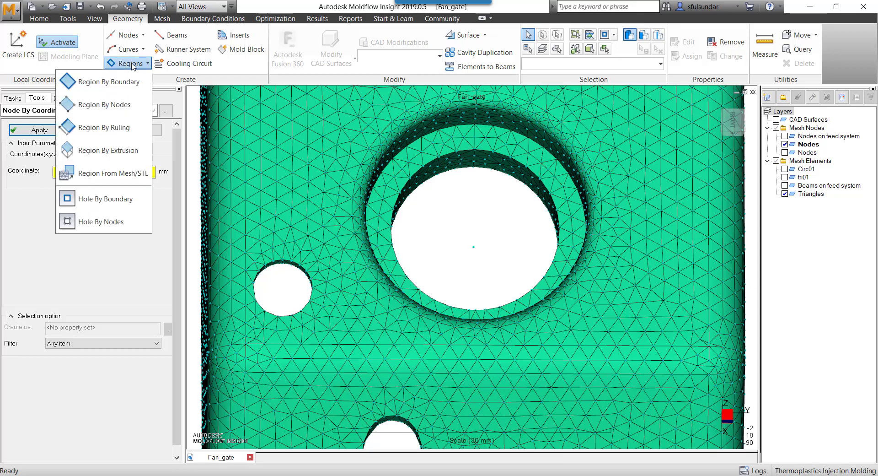
pyautogui.moveTo(101, 105)
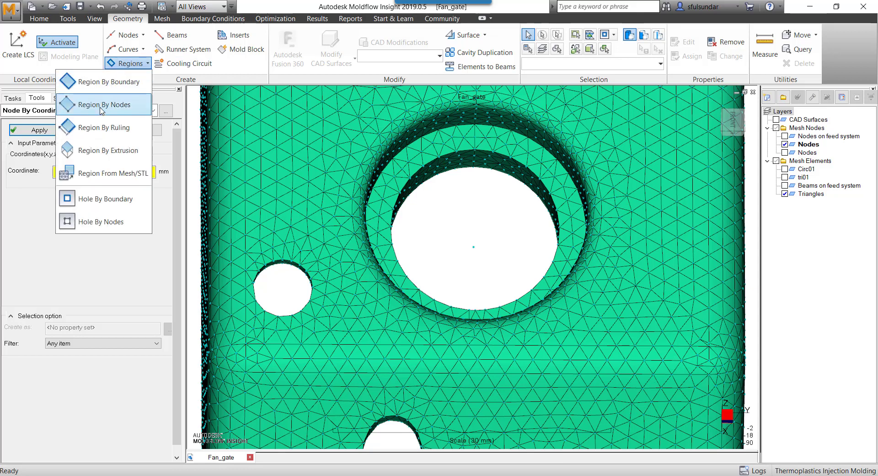
pyautogui.click(103, 104)
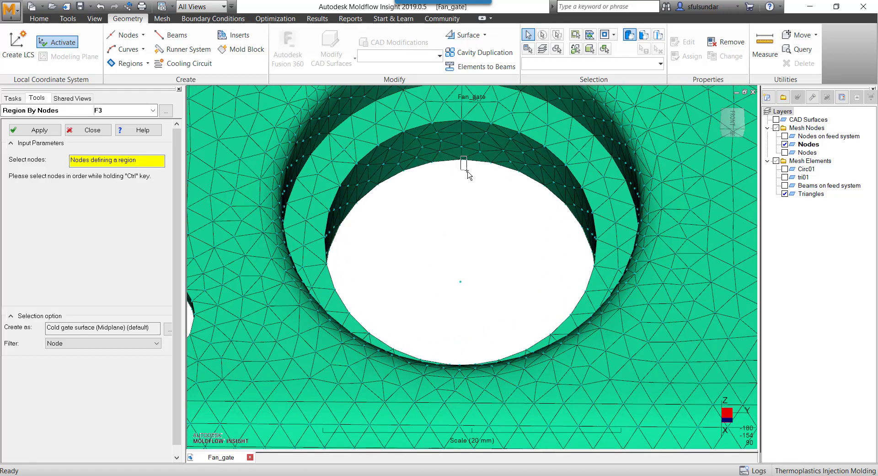
pyautogui.click(460, 283)
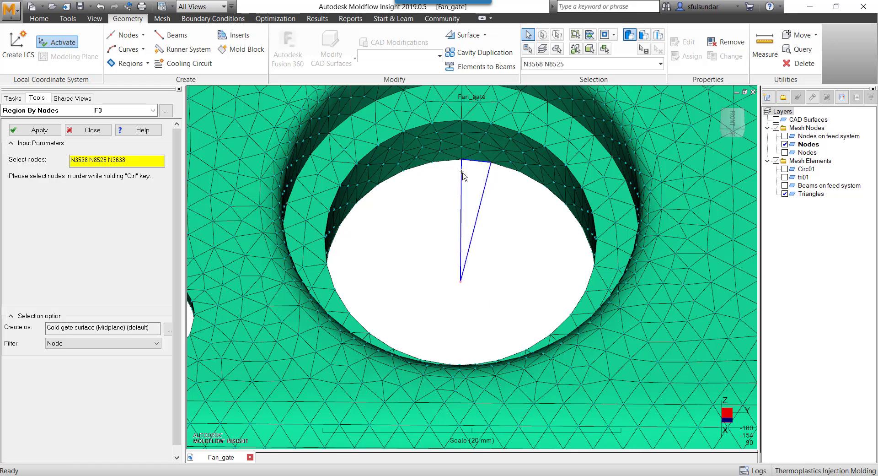
pyautogui.click(480, 238)
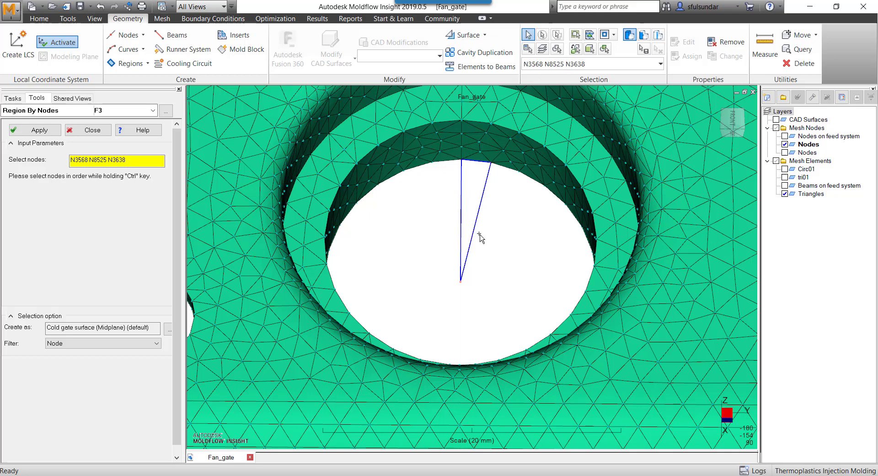
pyautogui.click(34, 128)
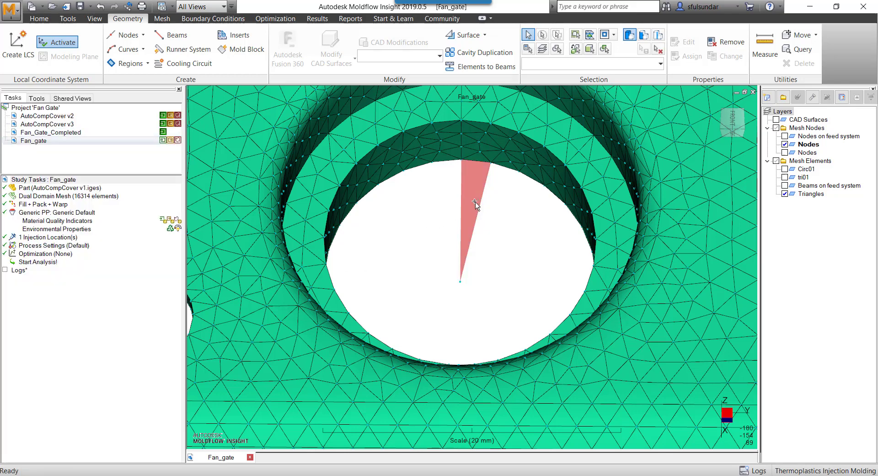
pyautogui.rightClick(476, 203)
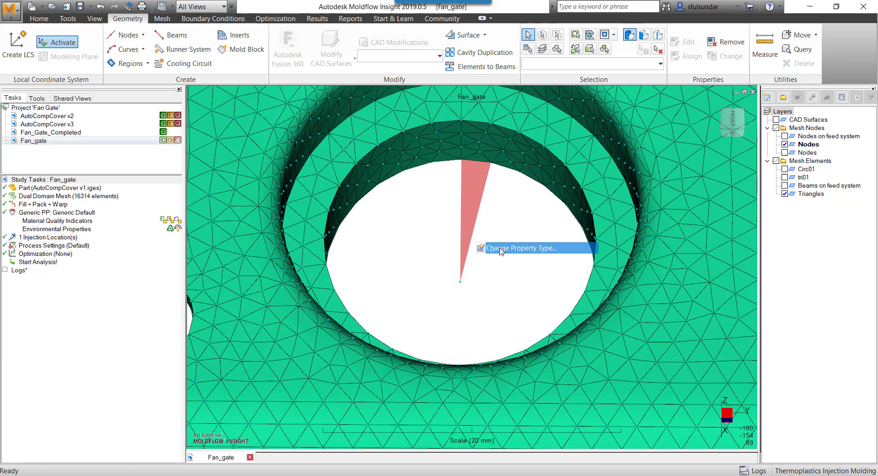
pyautogui.click(520, 248)
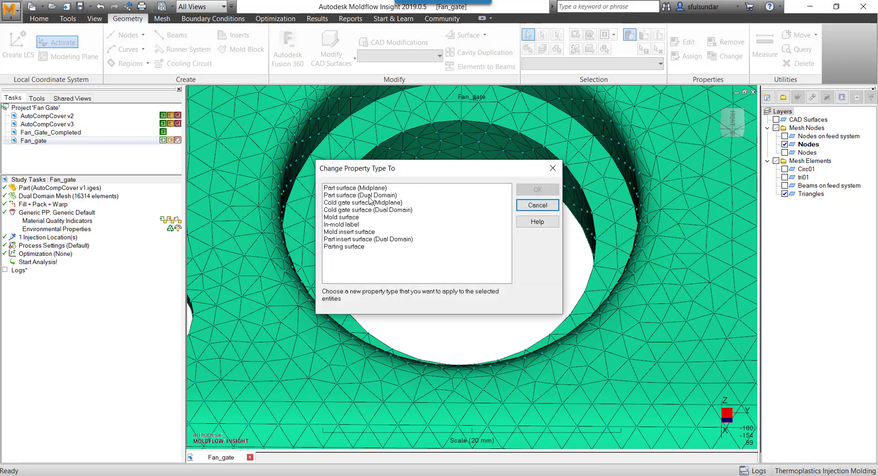
pyautogui.click(360, 194)
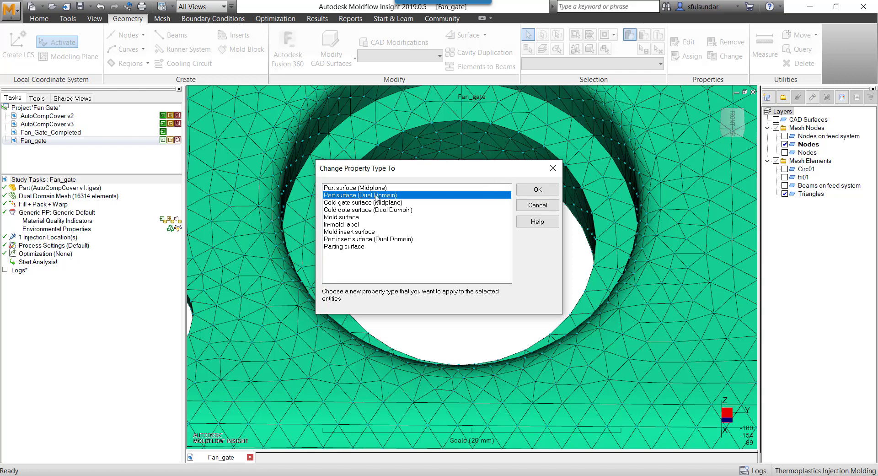
pyautogui.click(367, 209)
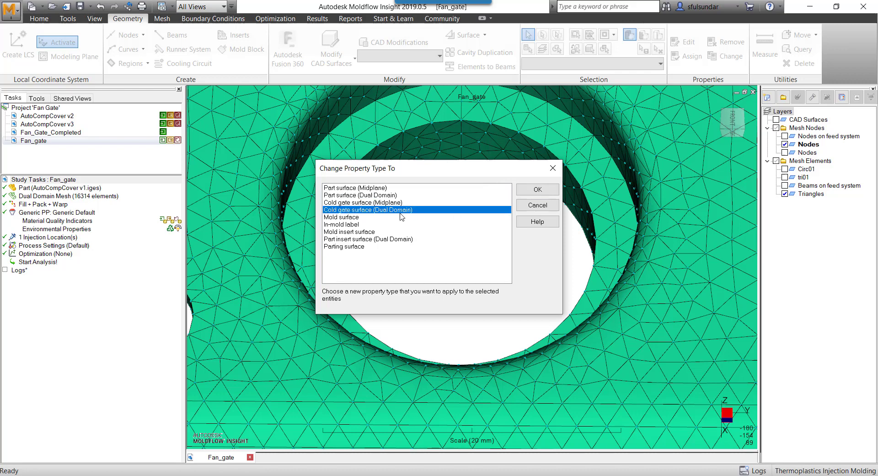
pyautogui.moveTo(381, 217)
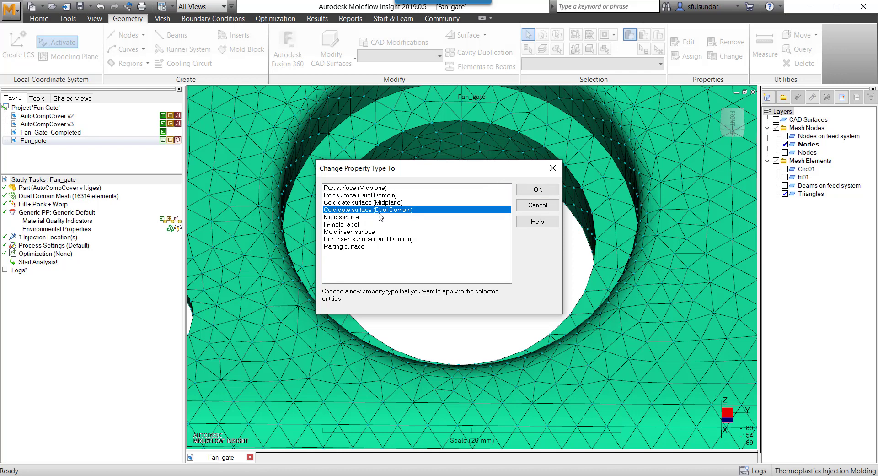
pyautogui.click(536, 188)
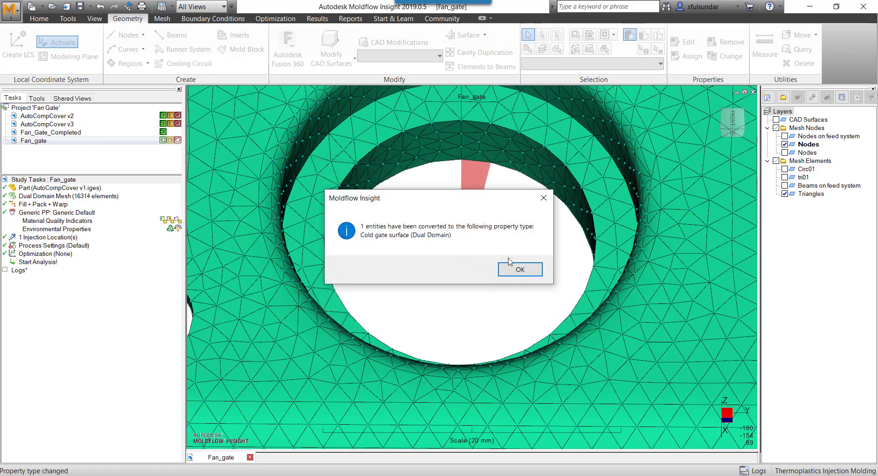
pyautogui.click(519, 269)
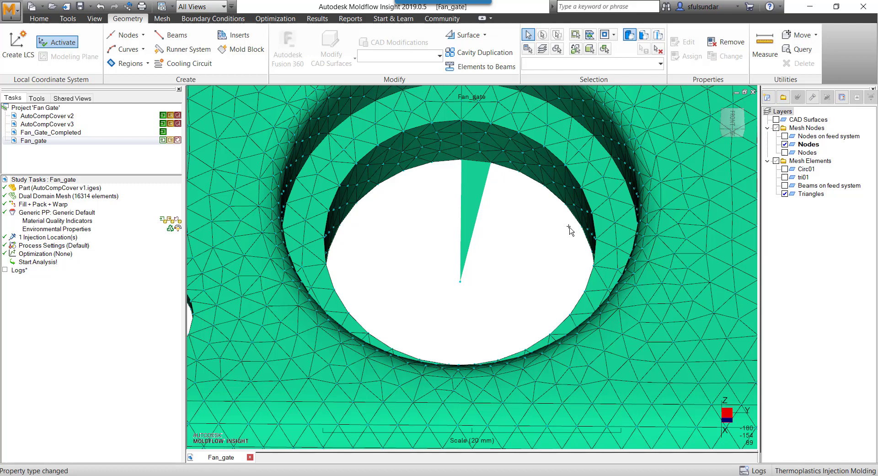
pyautogui.moveTo(416, 218)
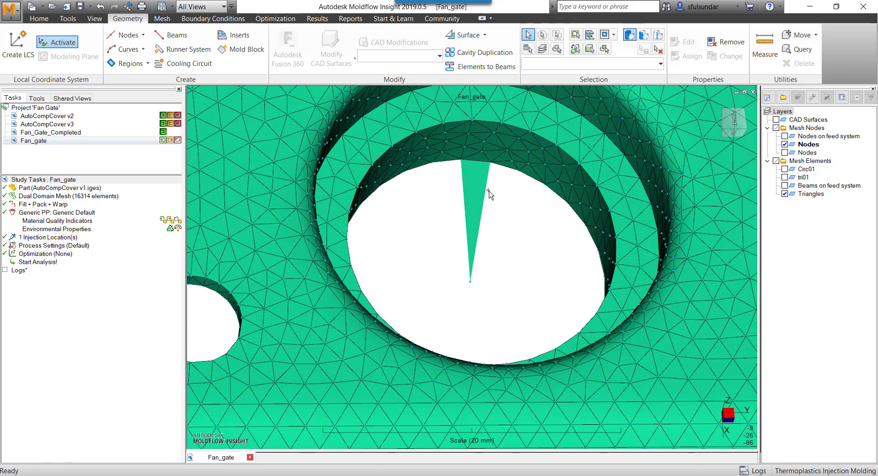
pyautogui.moveTo(537, 213)
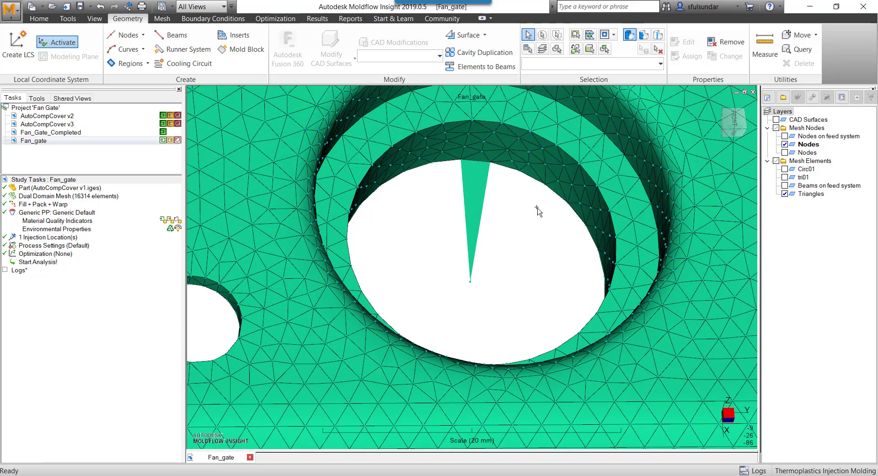
pyautogui.moveTo(514, 196)
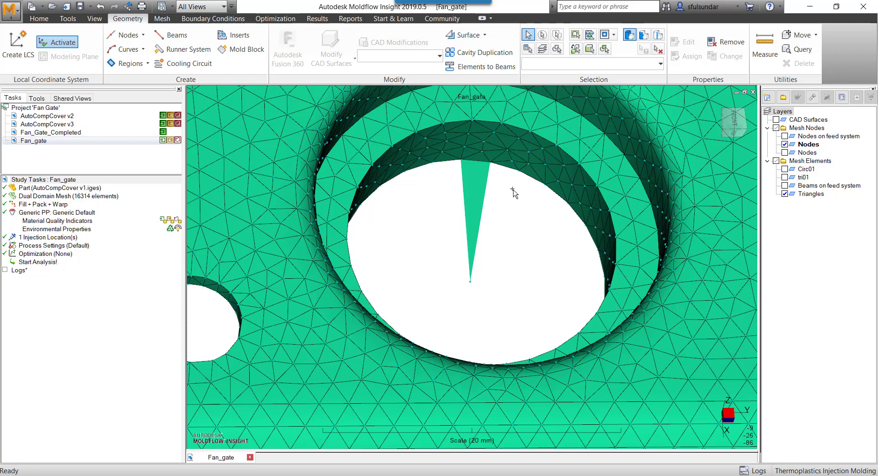
pyautogui.moveTo(492, 168)
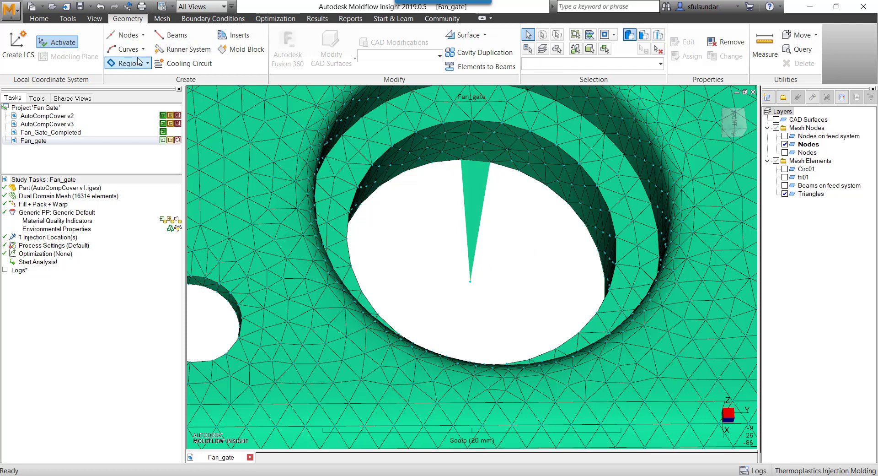
# Start Region By Nodes and browse the property types for new regions.
pyautogui.click(124, 63)
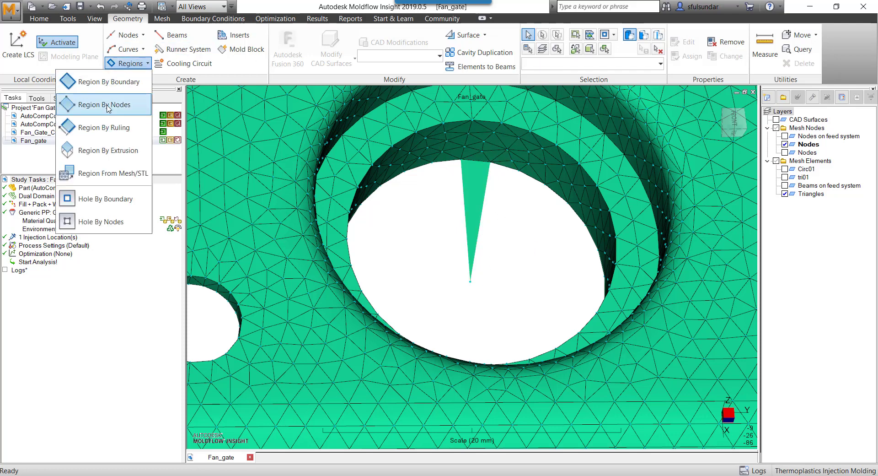
pyautogui.click(103, 105)
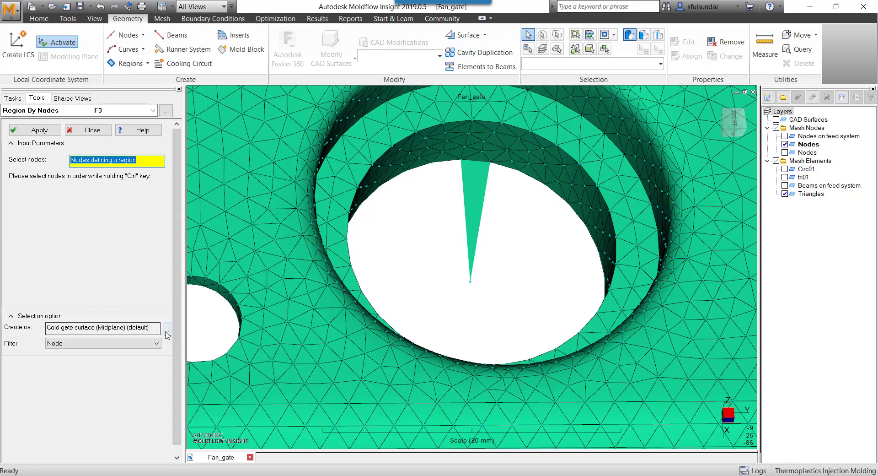
pyautogui.click(168, 330)
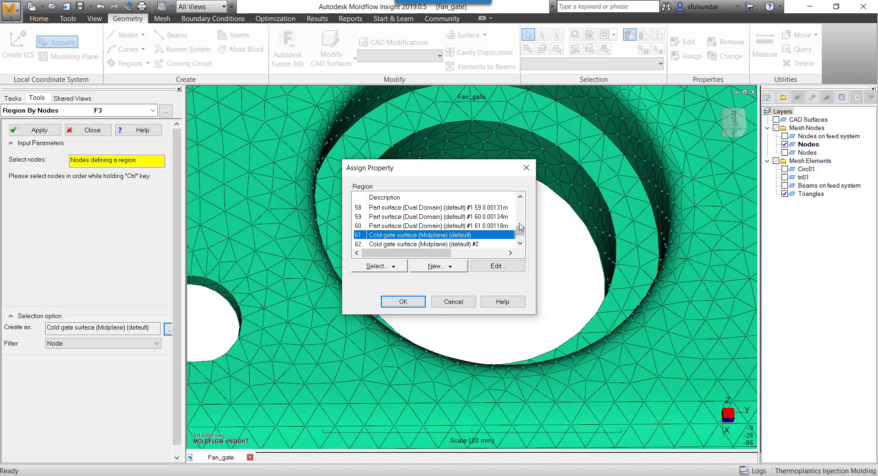
pyautogui.click(399, 265)
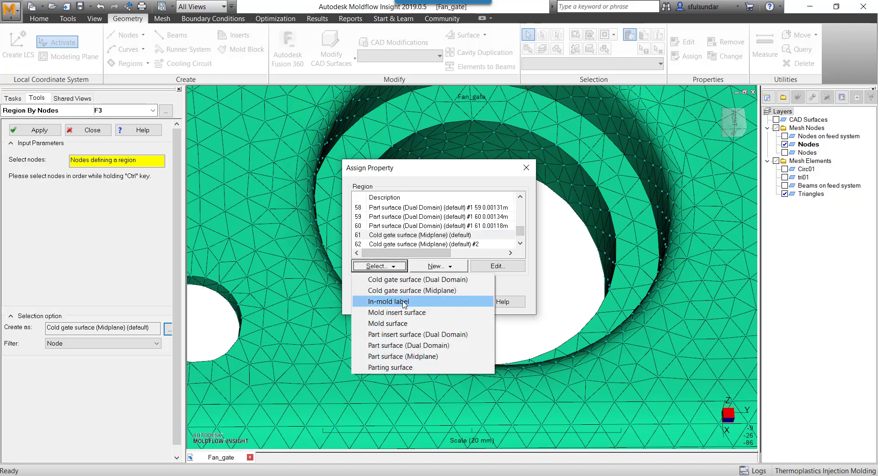
# Set new regions to be created as Cold gate surface (Dual Domain).
pyautogui.click(412, 279)
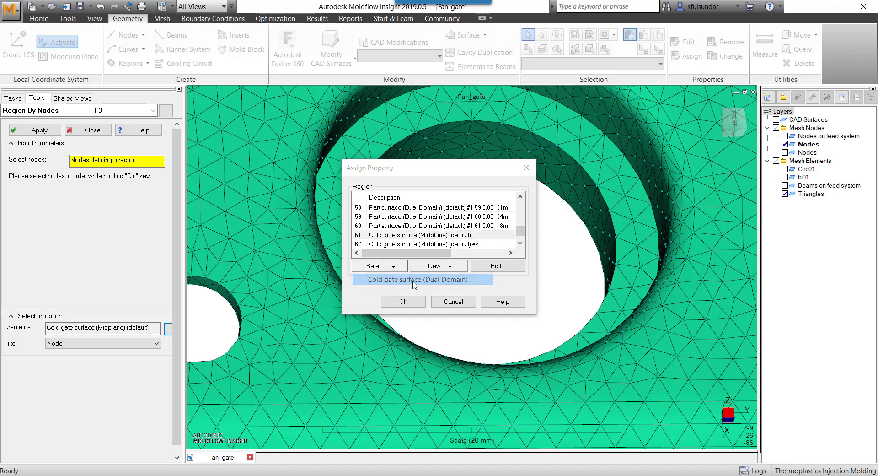
pyautogui.click(375, 265)
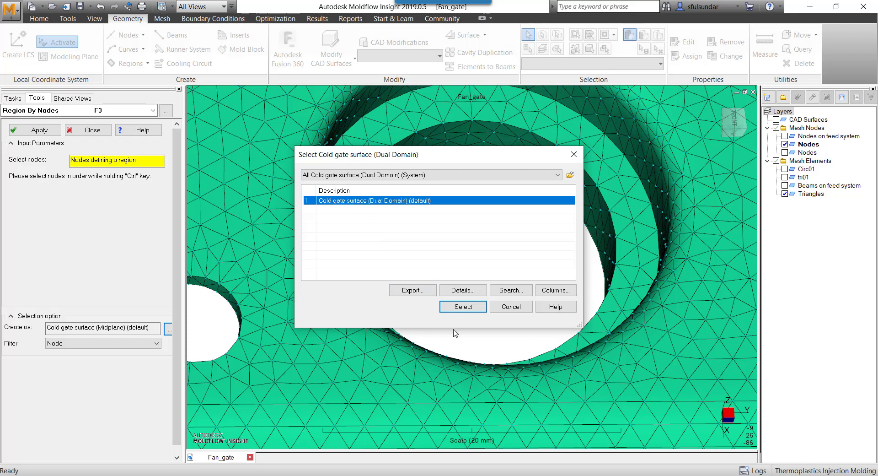
pyautogui.click(463, 306)
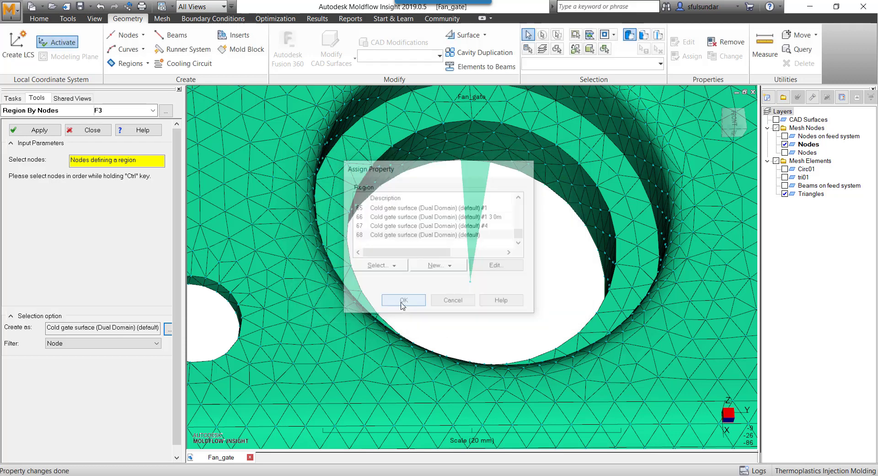
pyautogui.click(403, 300)
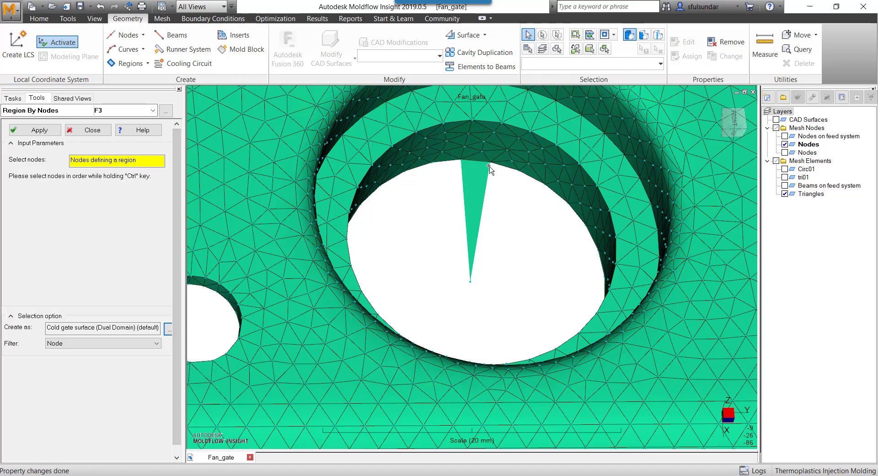
# Build the first triangular cold gate wedges from the centre node and adjacent rim nodes.
pyautogui.click(490, 167)
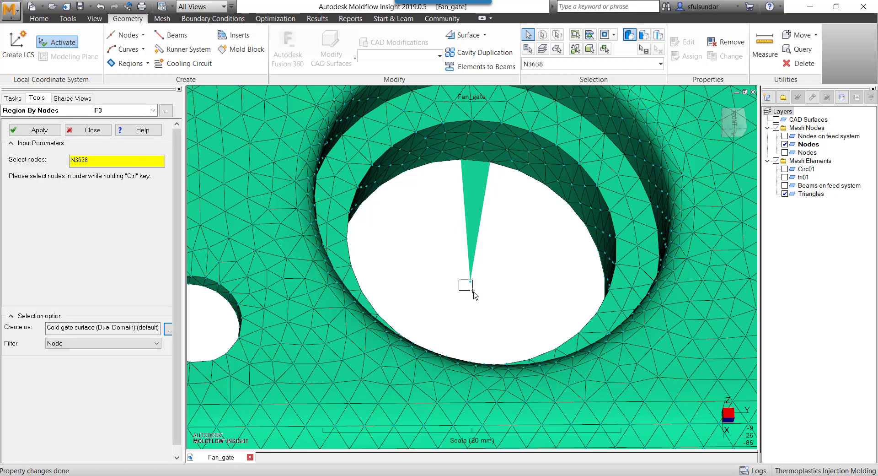
pyautogui.click(499, 251)
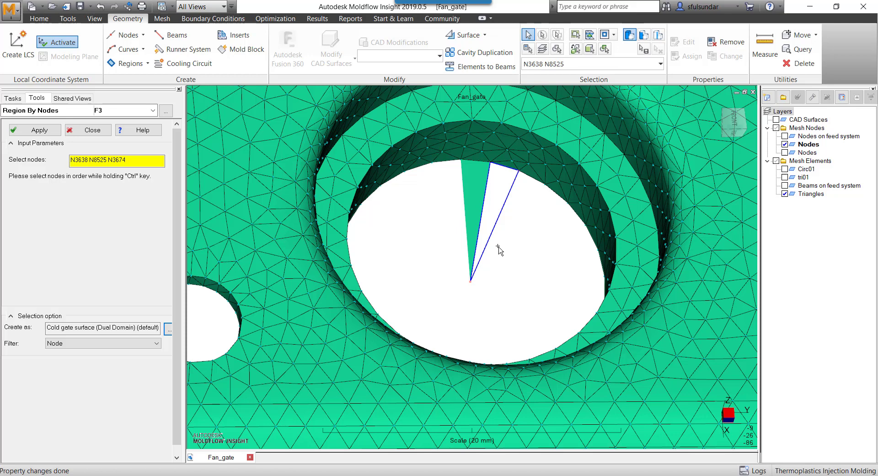
pyautogui.click(34, 129)
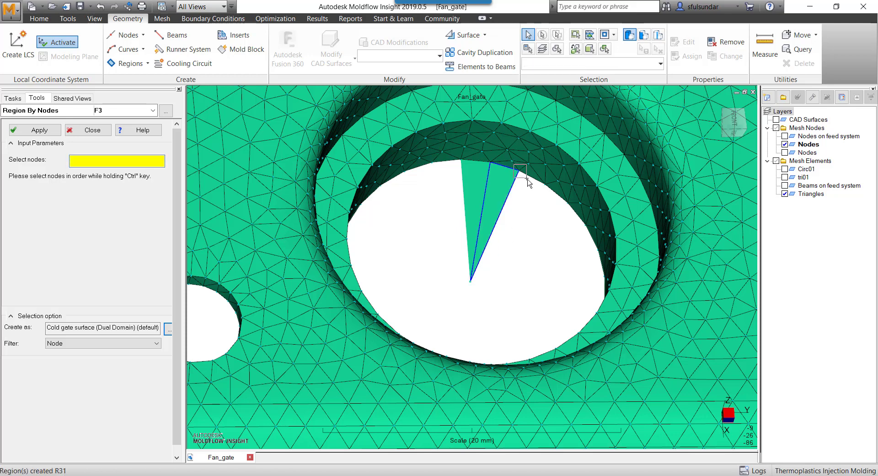
pyautogui.click(518, 174)
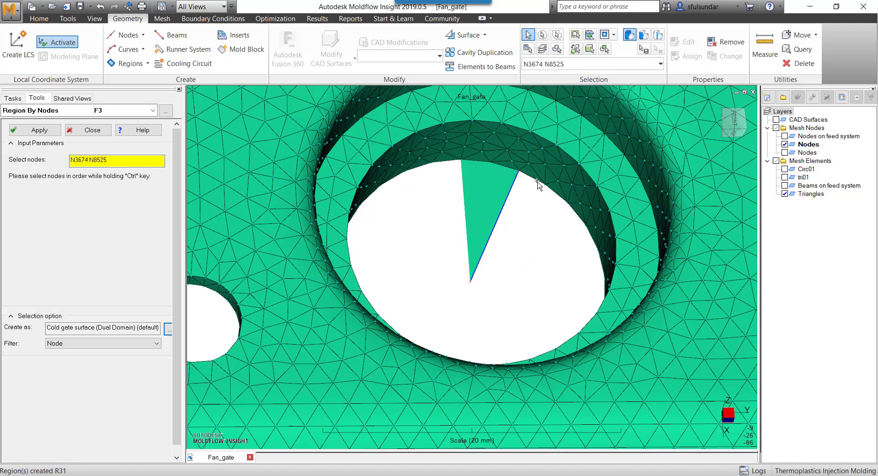
pyautogui.click(539, 183)
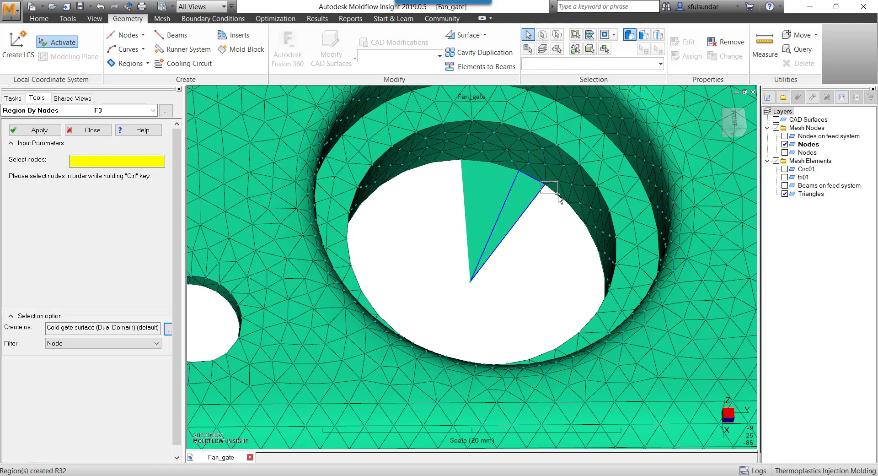
# Continue adding wedge regions around the rim until the circle is closed.
pyautogui.click(546, 188)
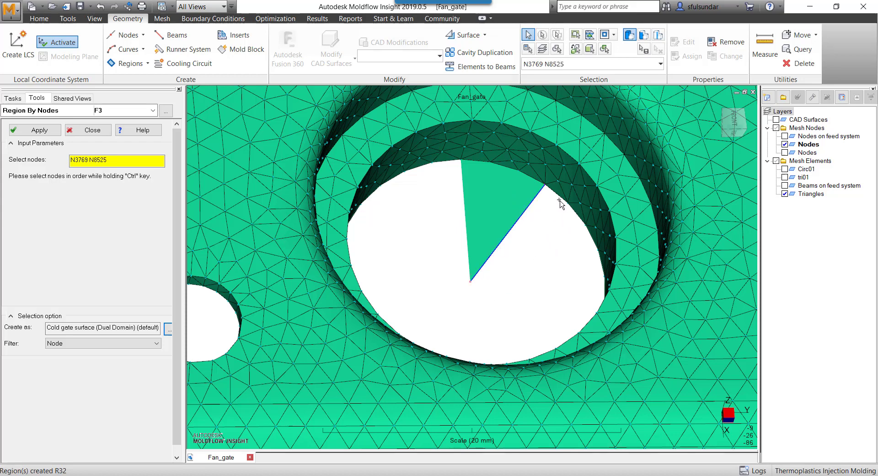
pyautogui.click(557, 201)
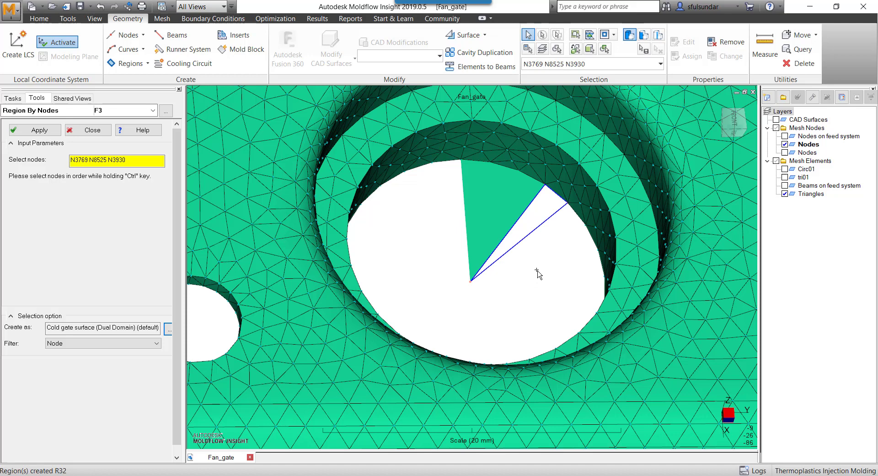
pyautogui.click(34, 129)
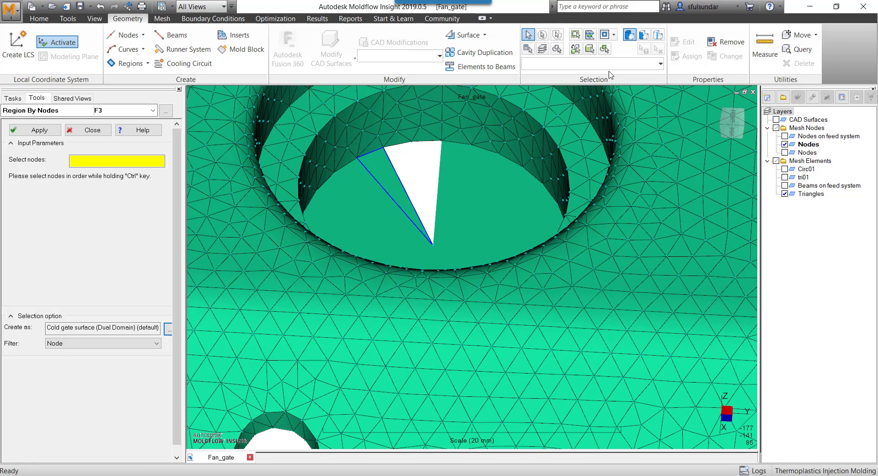
pyautogui.moveTo(596, 78)
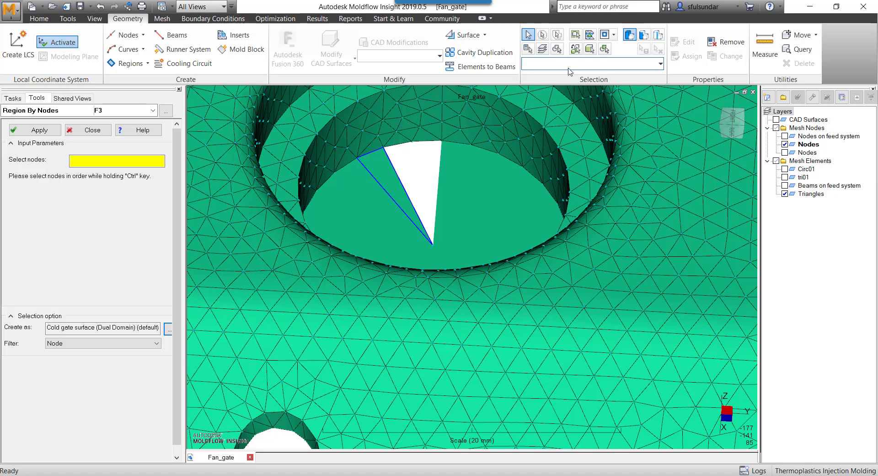
pyautogui.moveTo(575, 34)
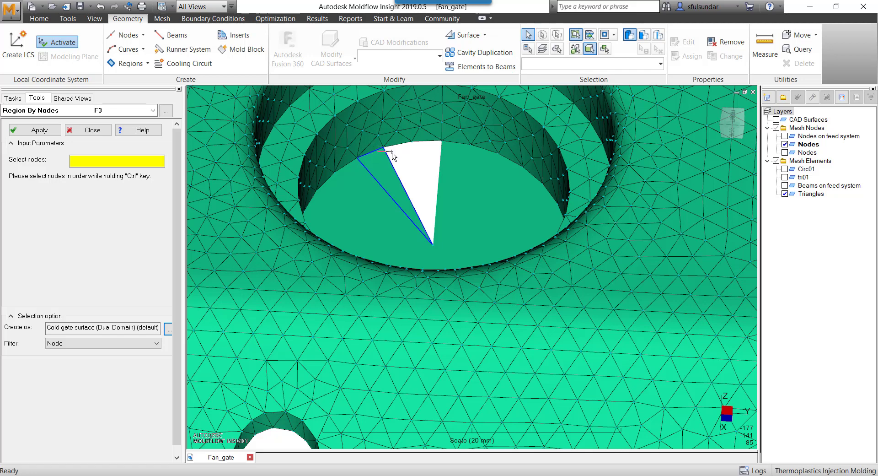
pyautogui.click(431, 245)
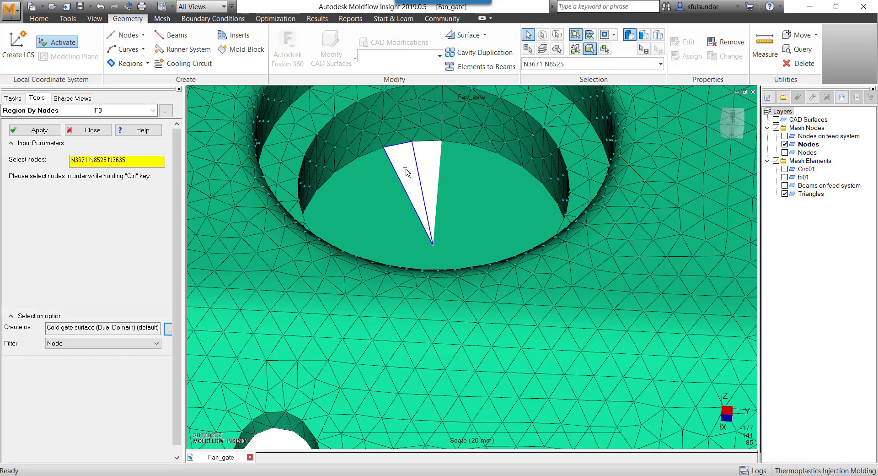
pyautogui.click(34, 129)
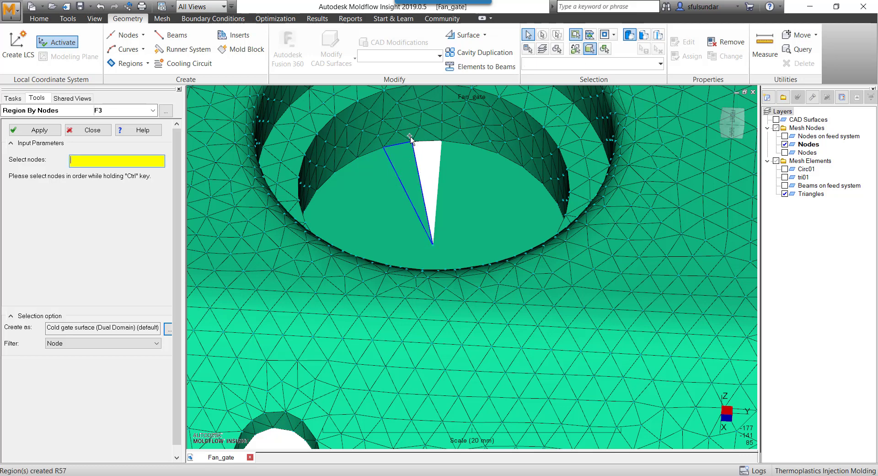
pyautogui.click(443, 253)
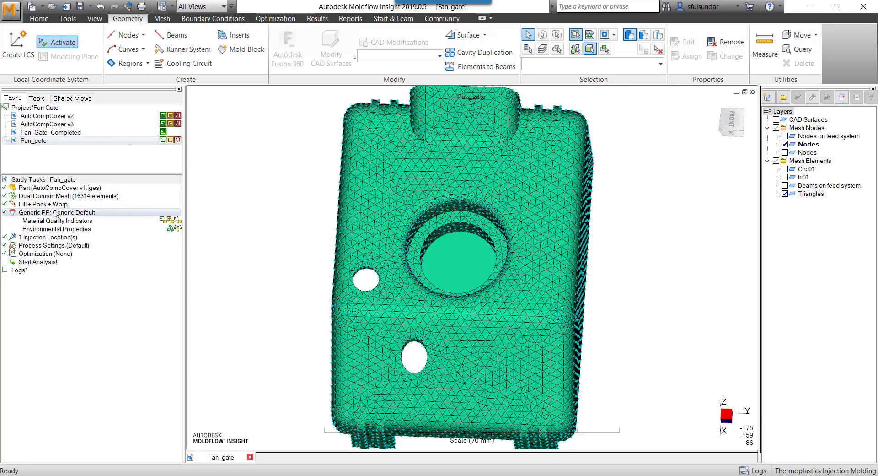
# Put the gate disc on a new Gate_Surfaces layer and hide the part's triangle mesh.
pyautogui.click(67, 195)
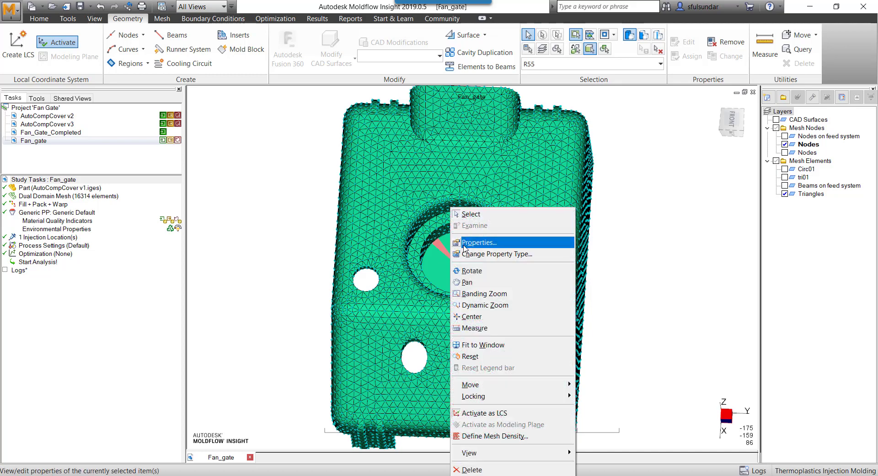
pyautogui.click(477, 242)
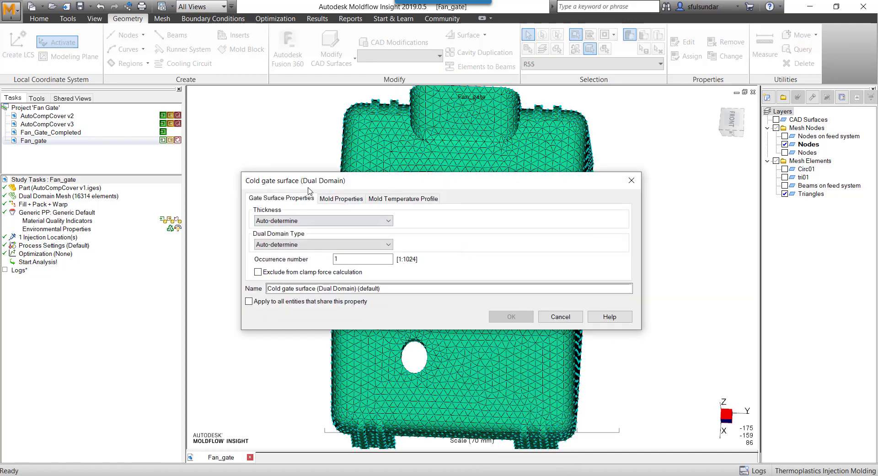
pyautogui.moveTo(540, 321)
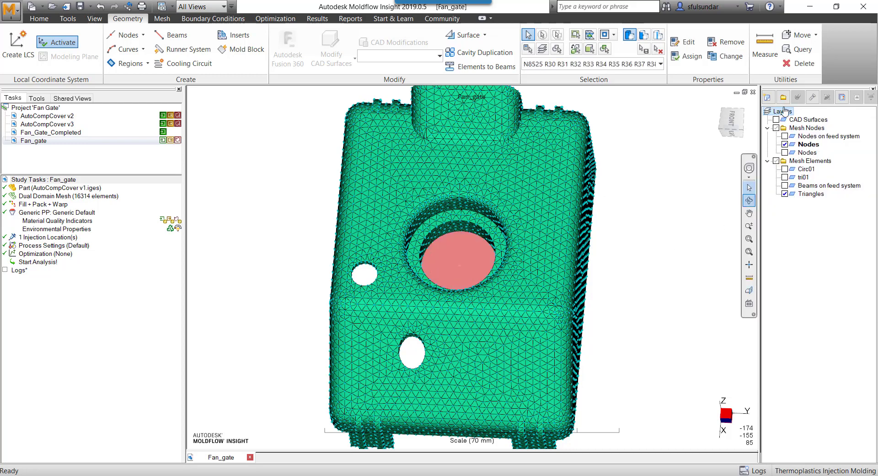
pyautogui.rightClick(781, 111)
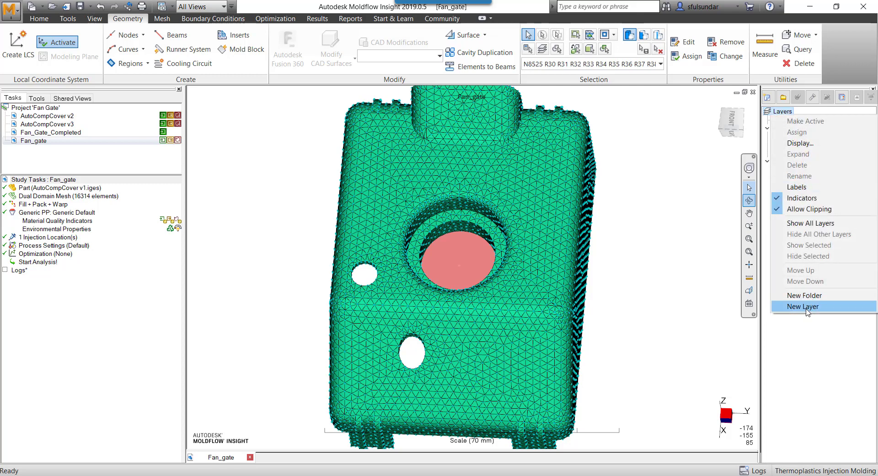
pyautogui.click(802, 305)
pyautogui.write('Gate_Surfaces')
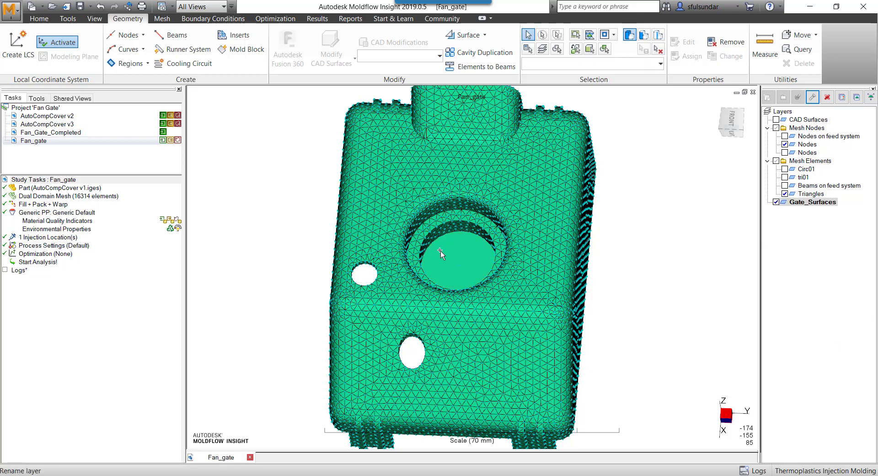
pyautogui.click(456, 252)
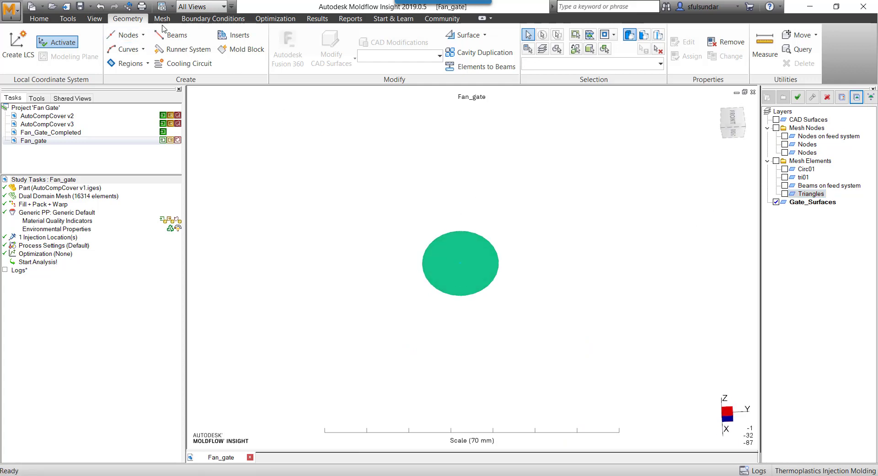
# Preview the mesh node spacing on the circular gate disc.
pyautogui.click(162, 18)
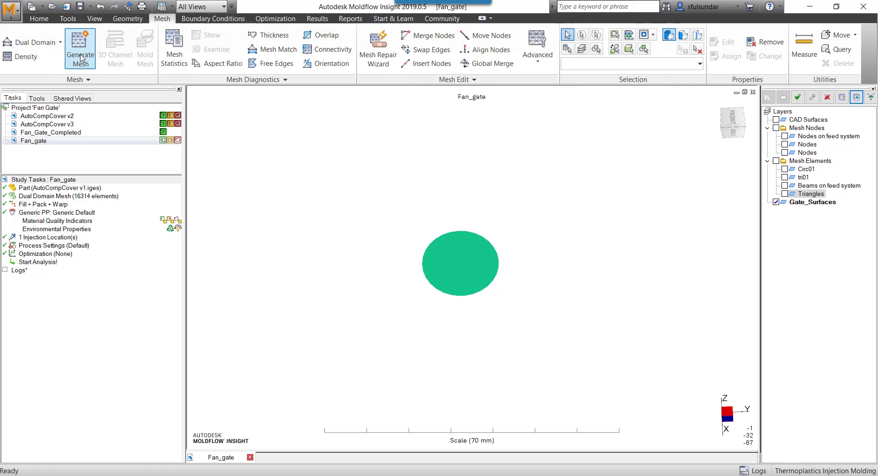
pyautogui.click(80, 47)
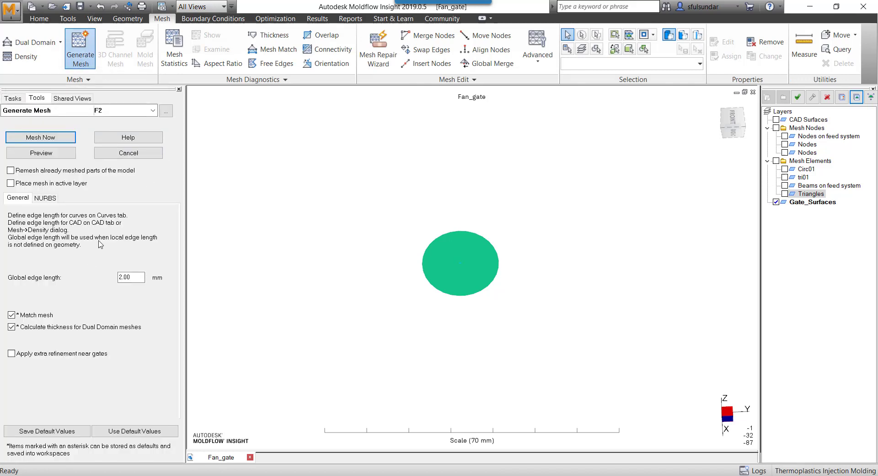
pyautogui.click(40, 153)
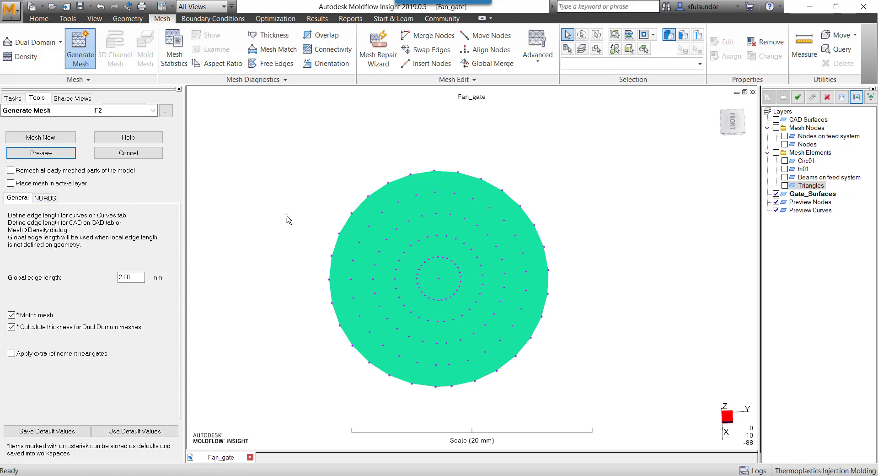
pyautogui.moveTo(41, 137)
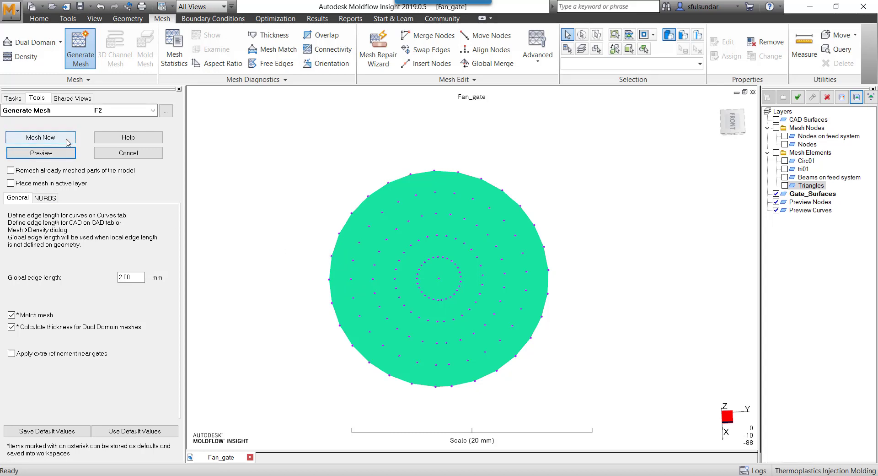
# Mesh the gate disc into triangles and acknowledge the Mesh complete message.
pyautogui.click(40, 136)
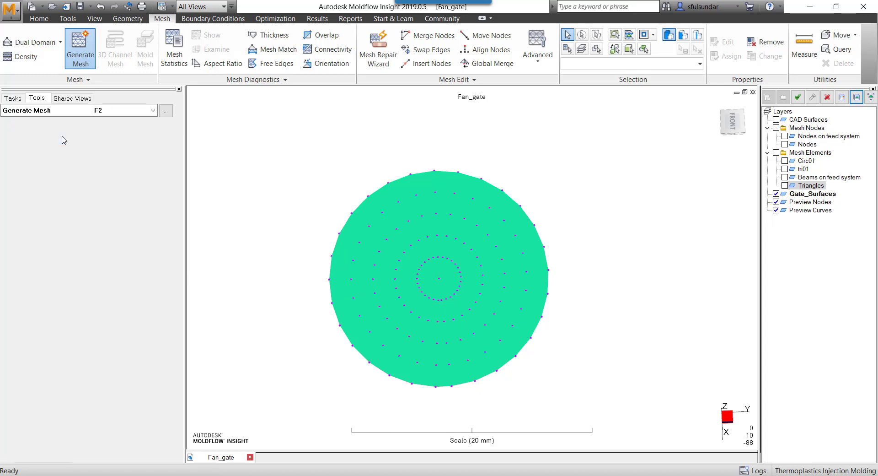
pyautogui.click(81, 42)
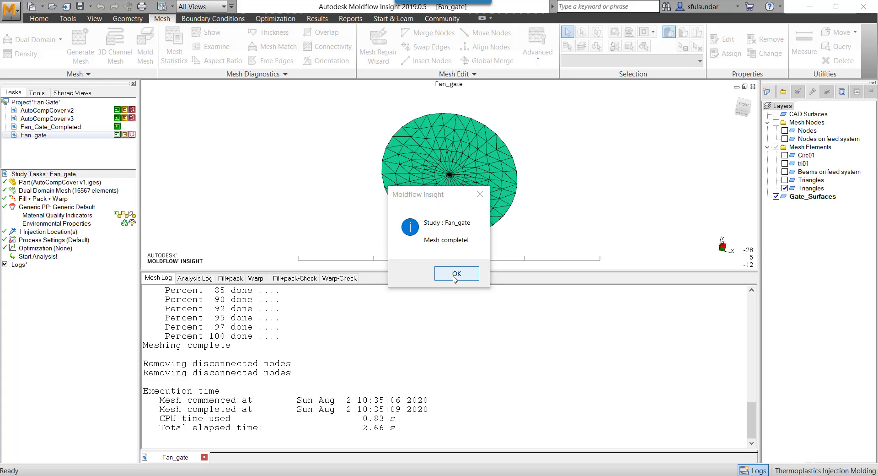
pyautogui.click(456, 274)
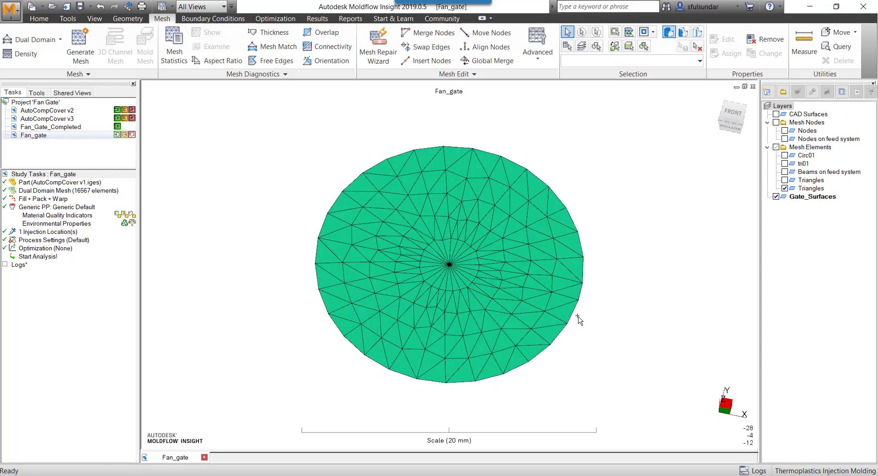
pyautogui.moveTo(215, 118)
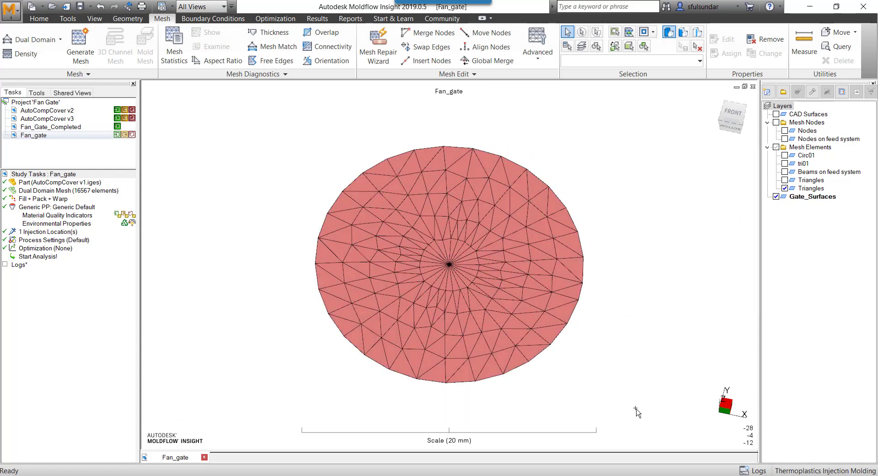
# Start Change Property Type on the selected disc triangles, restricting it to triangle elements.
pyautogui.rightClick(448, 263)
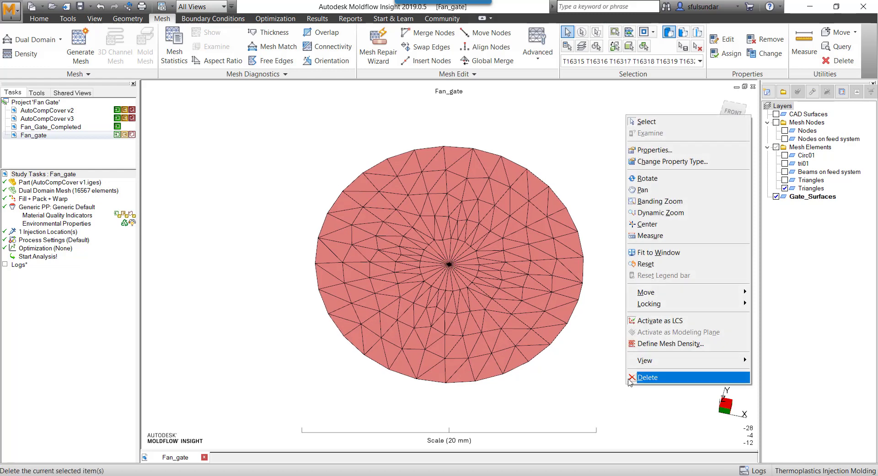
pyautogui.moveTo(667, 161)
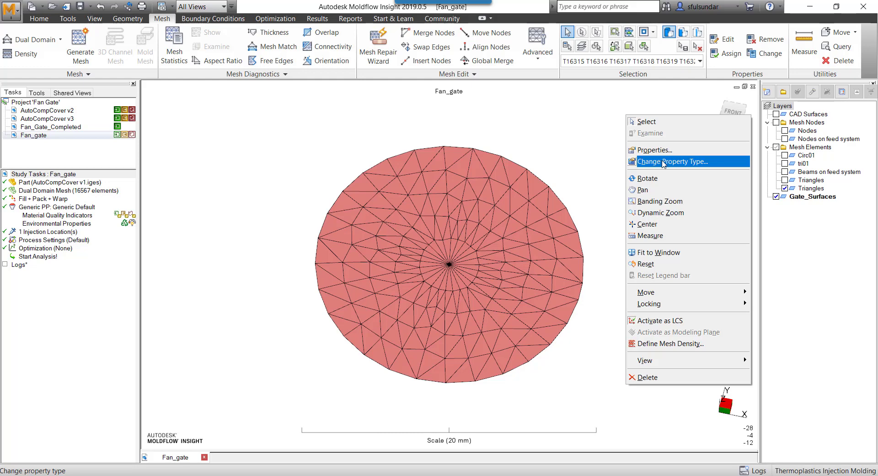
pyautogui.click(668, 161)
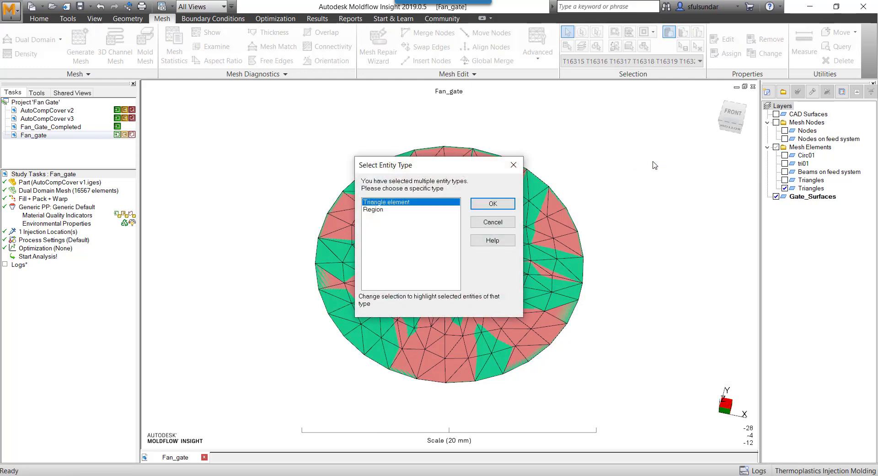
pyautogui.click(493, 203)
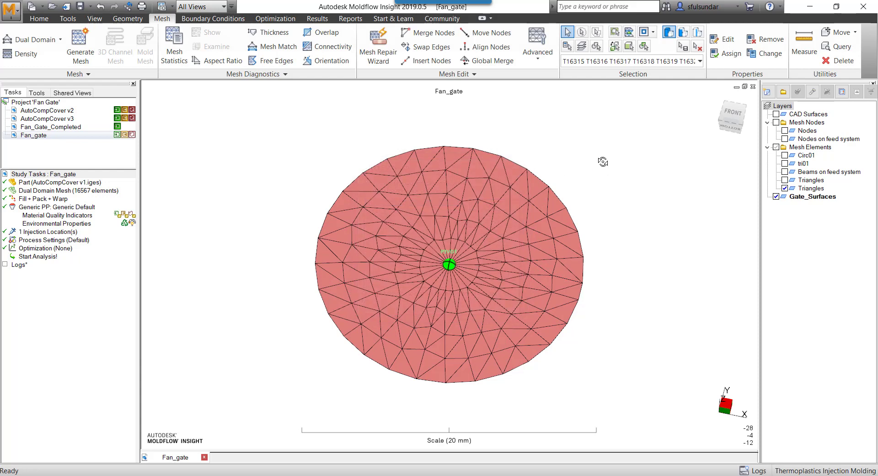
pyautogui.rightClick(603, 161)
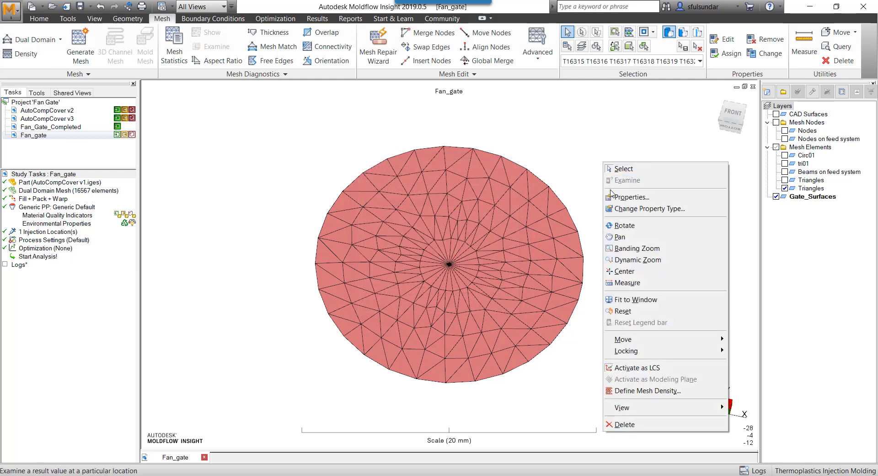
pyautogui.moveTo(649, 209)
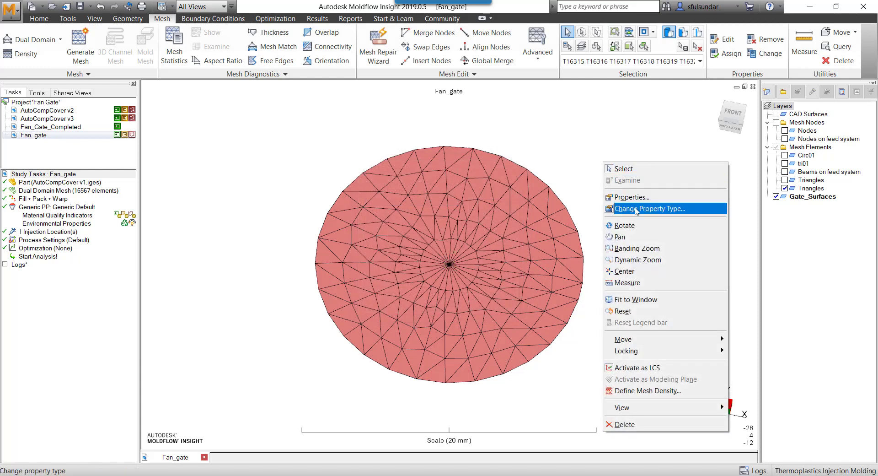
pyautogui.click(650, 209)
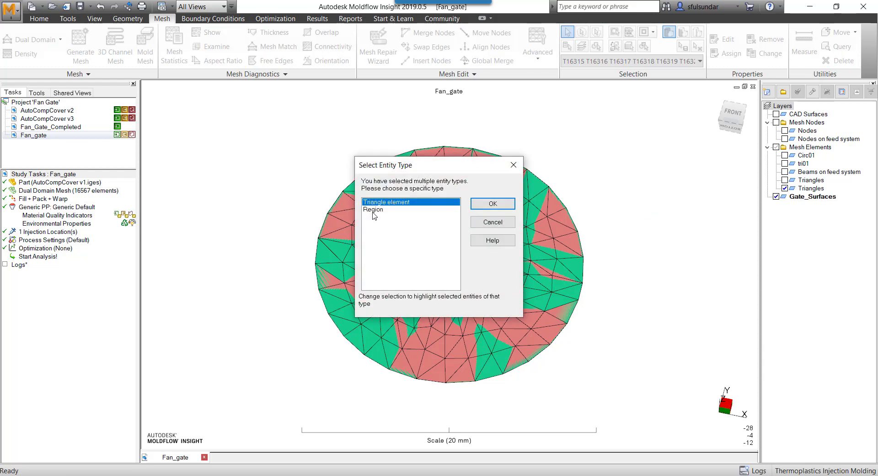
pyautogui.moveTo(380, 212)
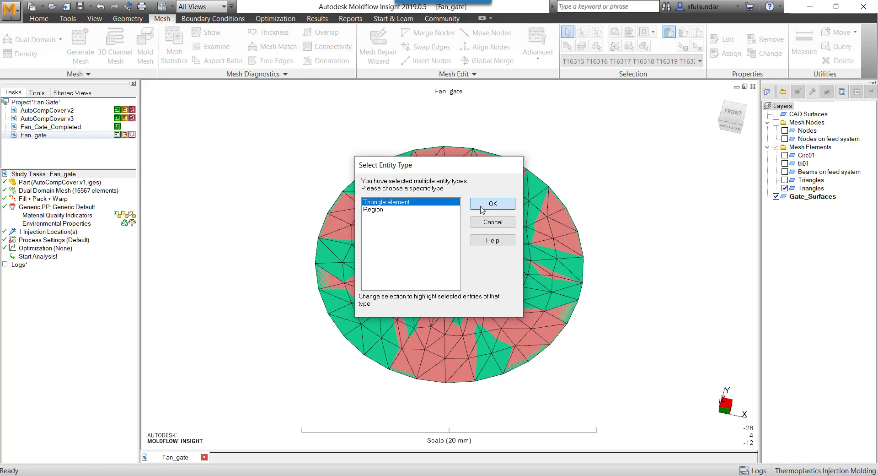
# Convert the 253 triangles to Cold gate surface (Midplane) and accept the summary.
pyautogui.click(492, 203)
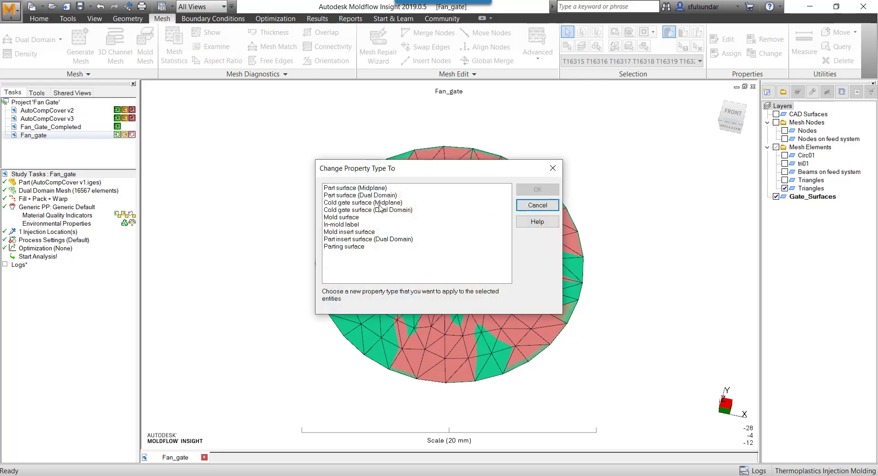
pyautogui.click(362, 202)
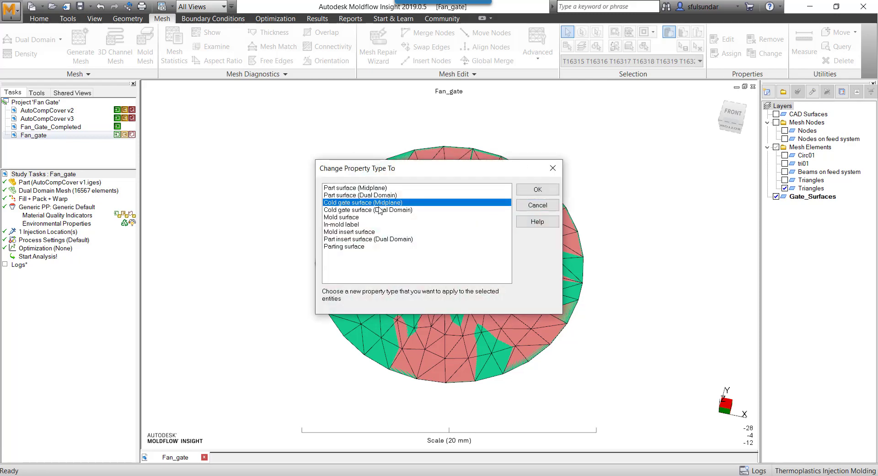
pyautogui.click(536, 188)
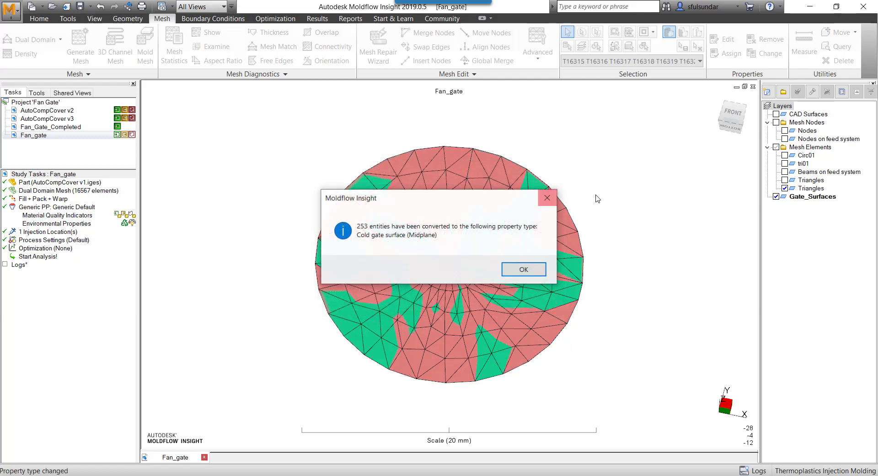
pyautogui.click(522, 269)
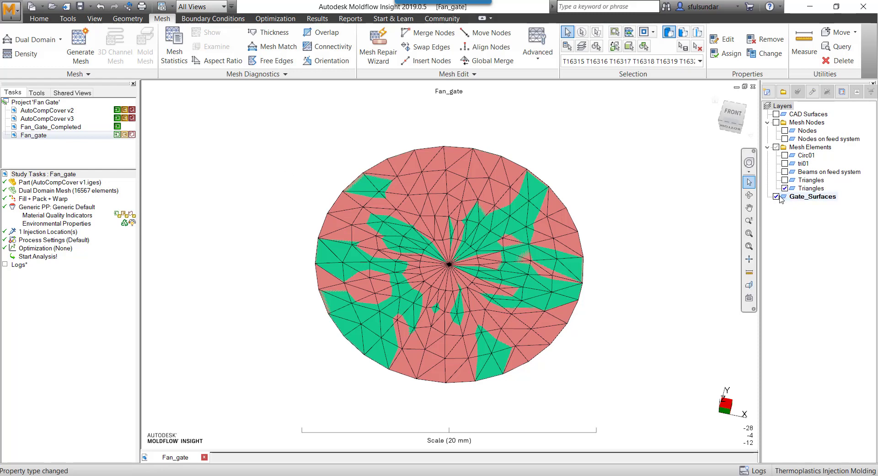
# Hide Gate_Surfaces, select the centre triangles and give them a 6 mm thickness.
pyautogui.click(777, 197)
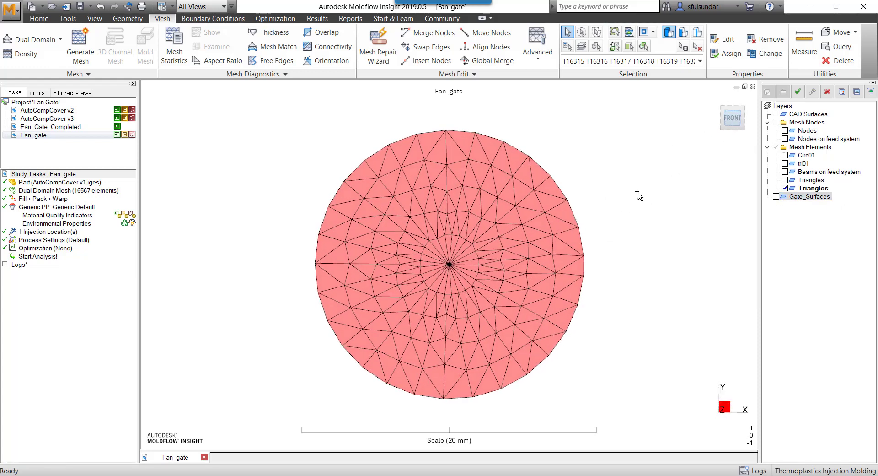
pyautogui.click(462, 285)
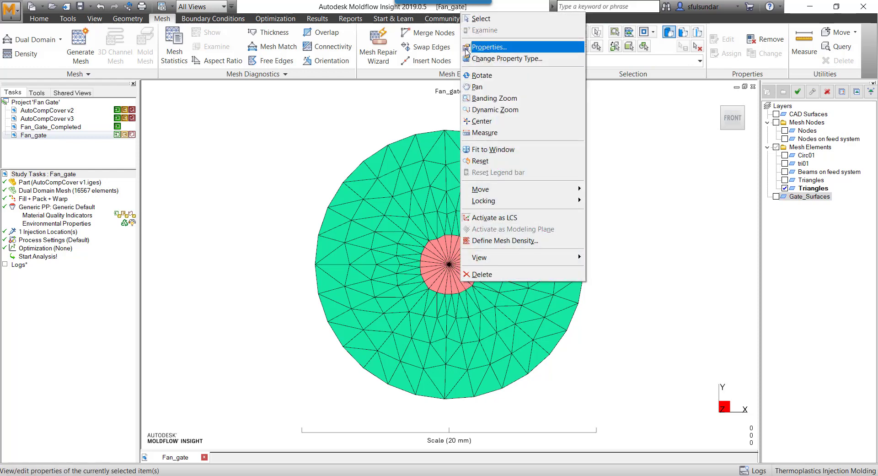
pyautogui.click(490, 47)
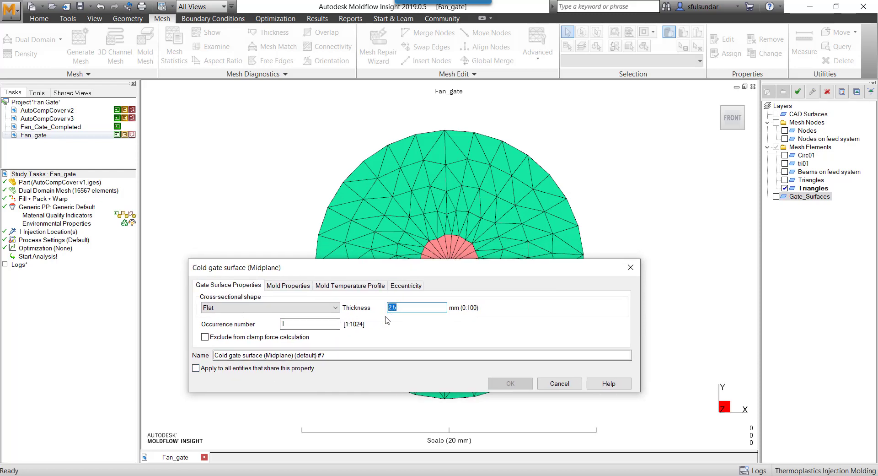
pyautogui.moveTo(421, 320)
pyautogui.write('6')
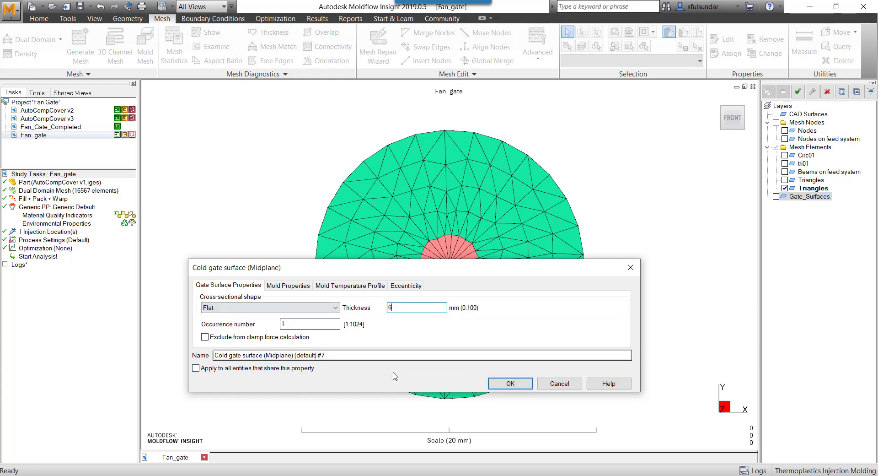
pyautogui.click(508, 383)
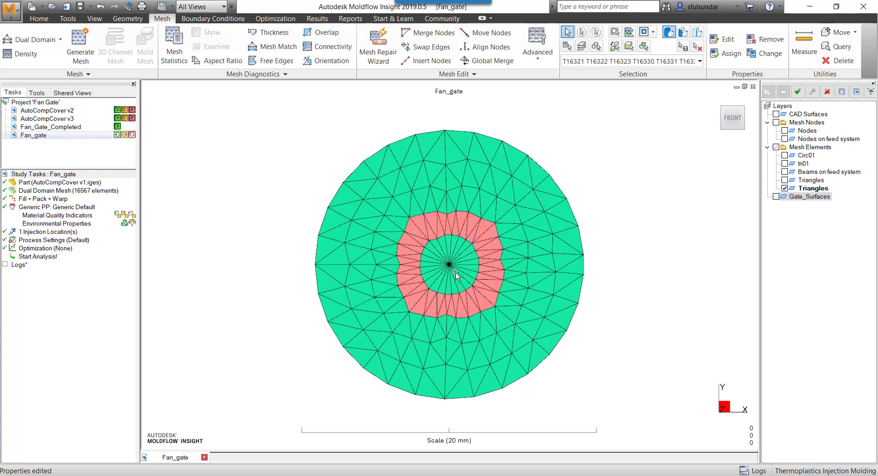
# Give the surrounding ring of gate triangles a 4.5 mm cold gate thickness.
pyautogui.rightClick(454, 264)
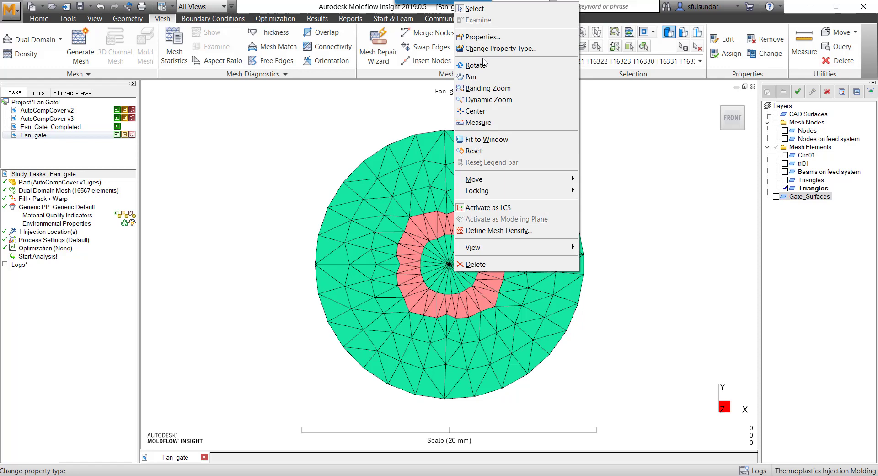
pyautogui.moveTo(501, 49)
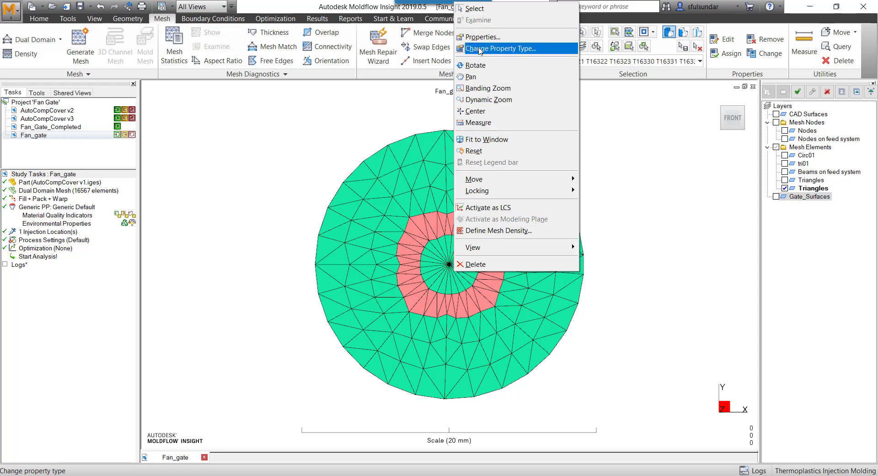
pyautogui.click(502, 48)
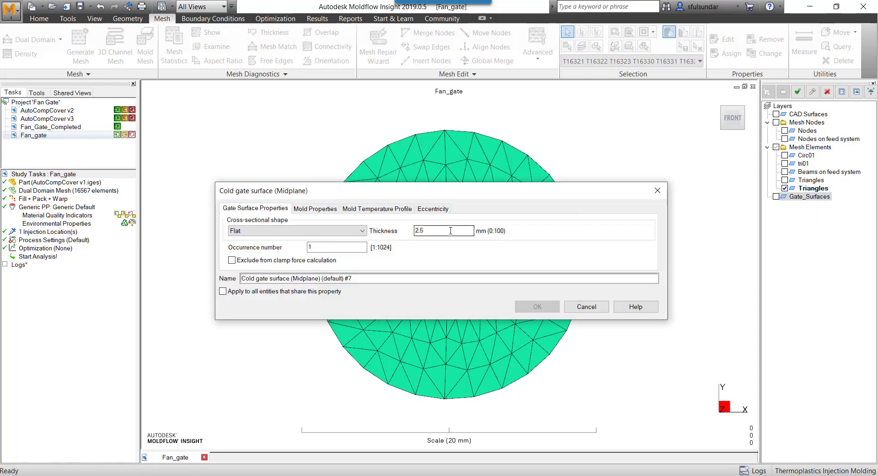
pyautogui.tripleClick(442, 230)
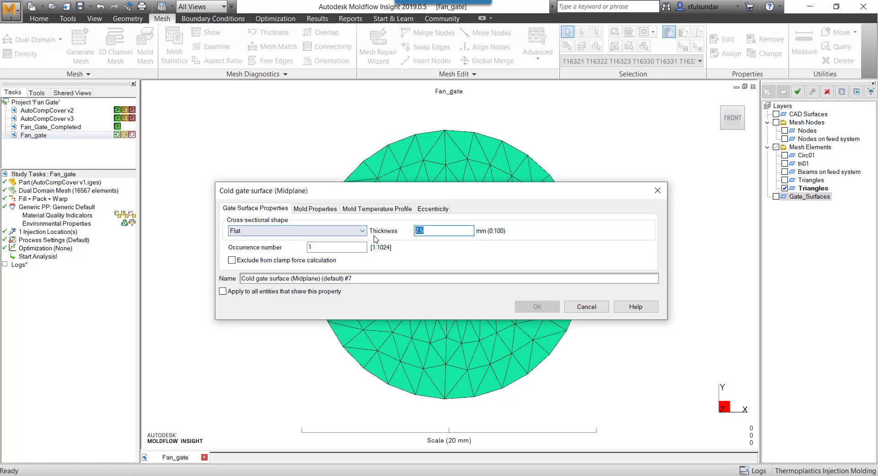
pyautogui.write('4.5')
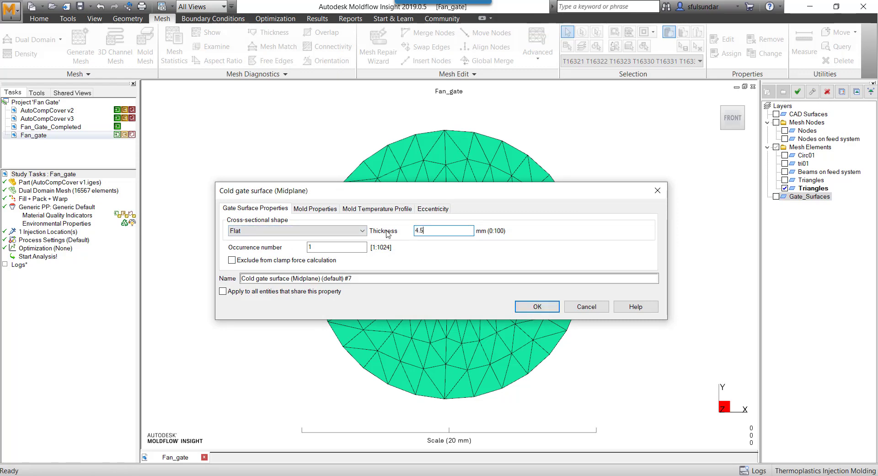
pyautogui.click(536, 307)
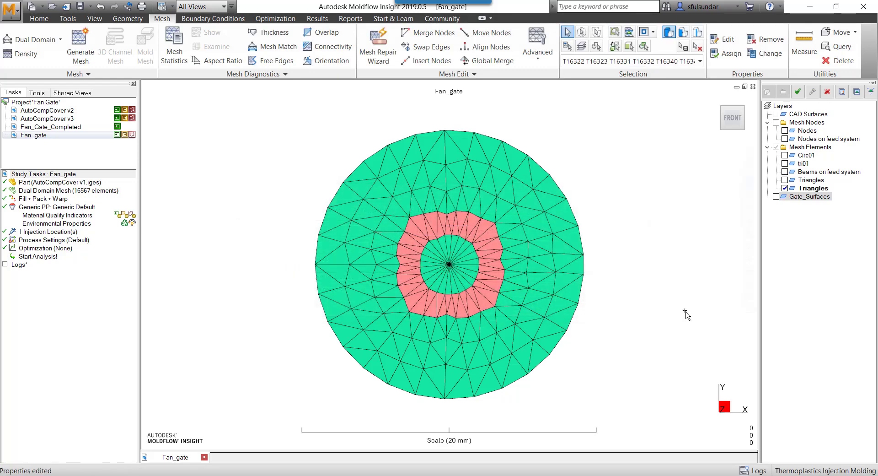
pyautogui.moveTo(346, 206)
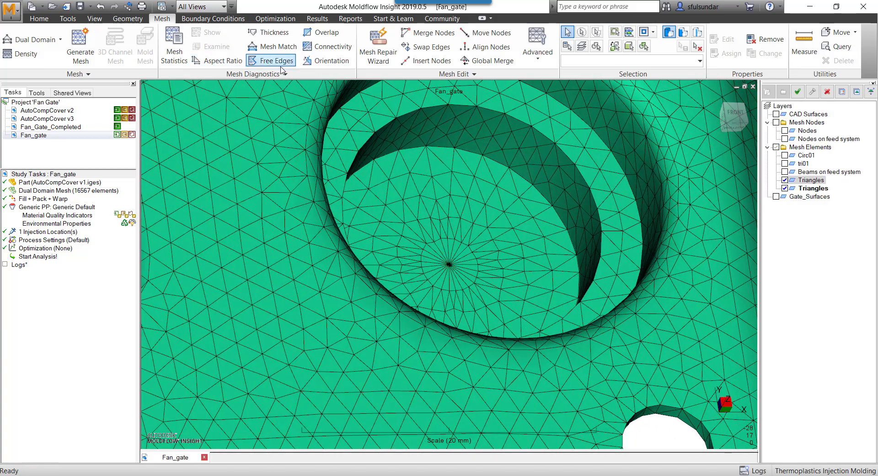
# Show the mesh thickness diagnostic and examine an element reading 1.507 mm.
pyautogui.click(273, 32)
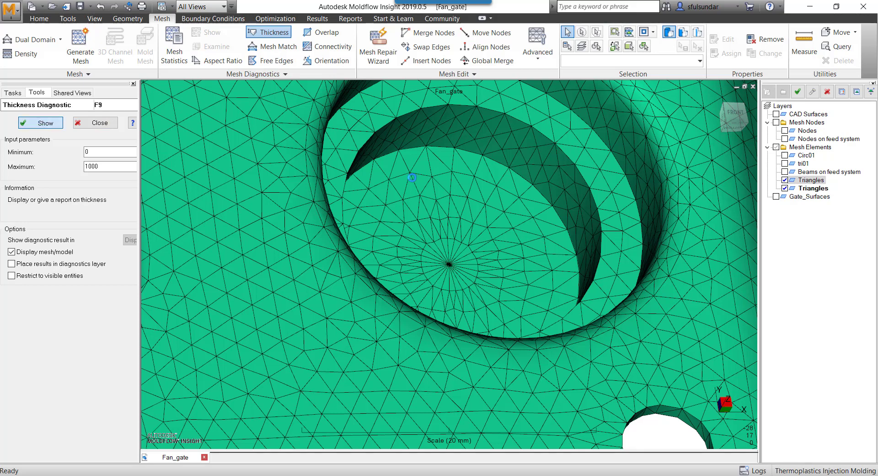
pyautogui.click(41, 122)
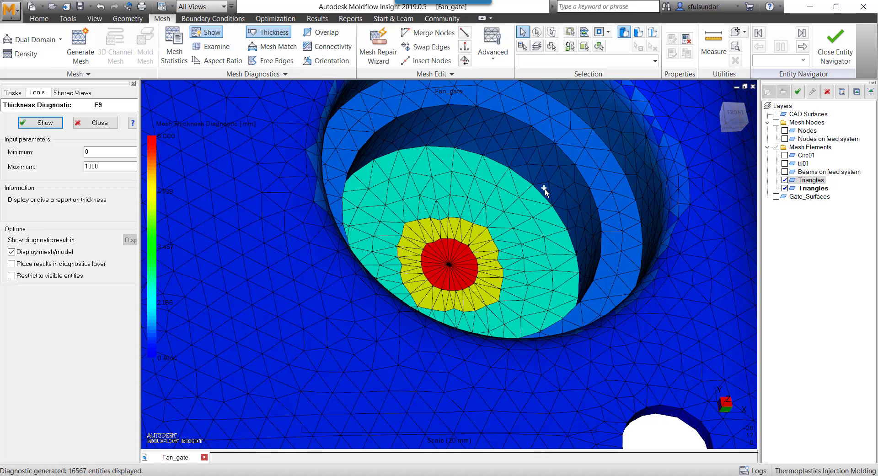
pyautogui.rightClick(544, 188)
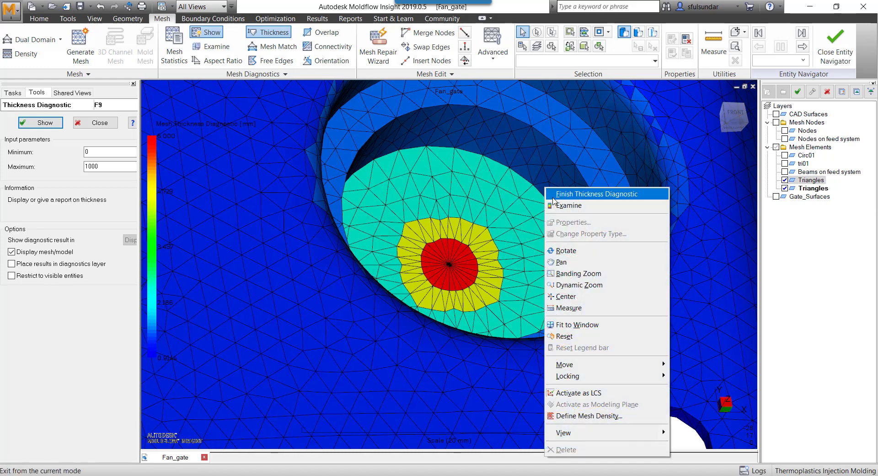
pyautogui.click(568, 205)
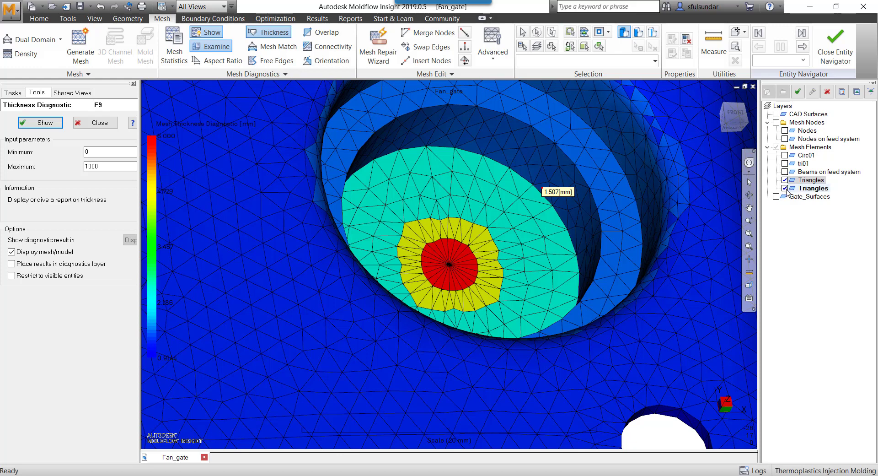
pyautogui.moveTo(787, 191)
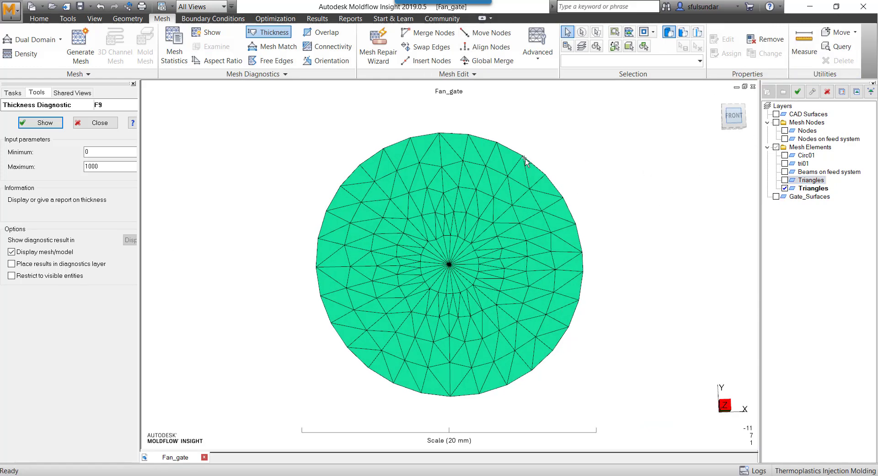
# Set the selected outer ring of gate triangles to a flat 1 mm thickness via Properties.
pyautogui.click(535, 163)
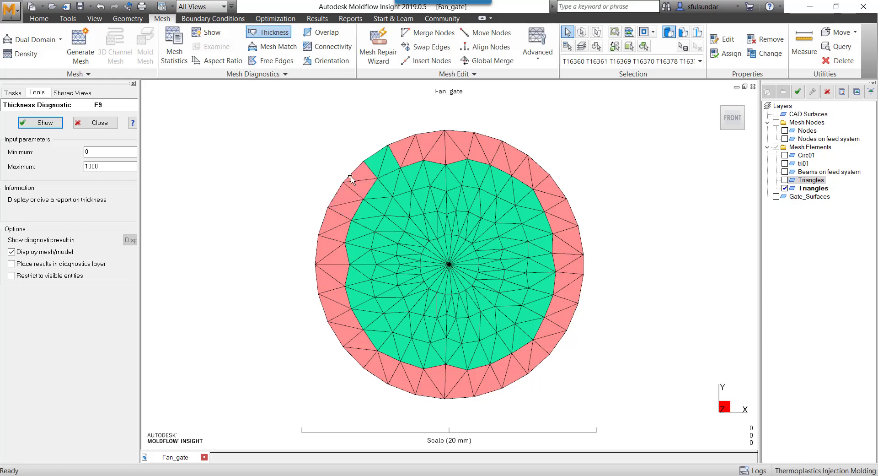
pyautogui.rightClick(352, 179)
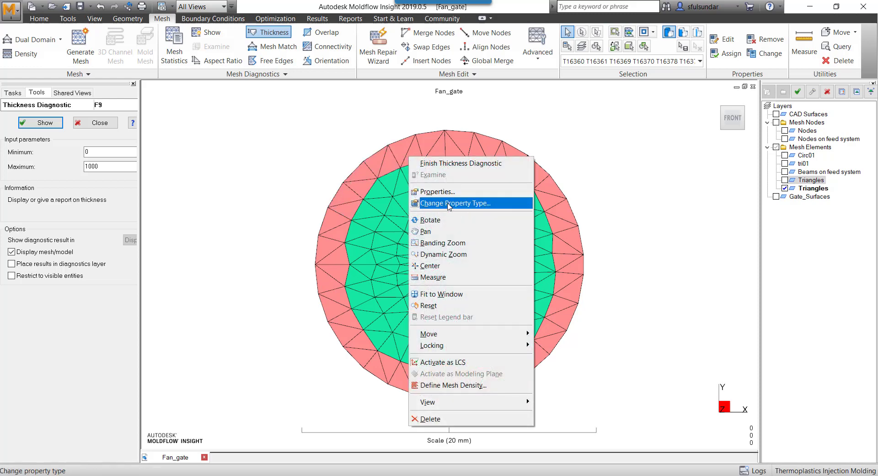
pyautogui.click(455, 204)
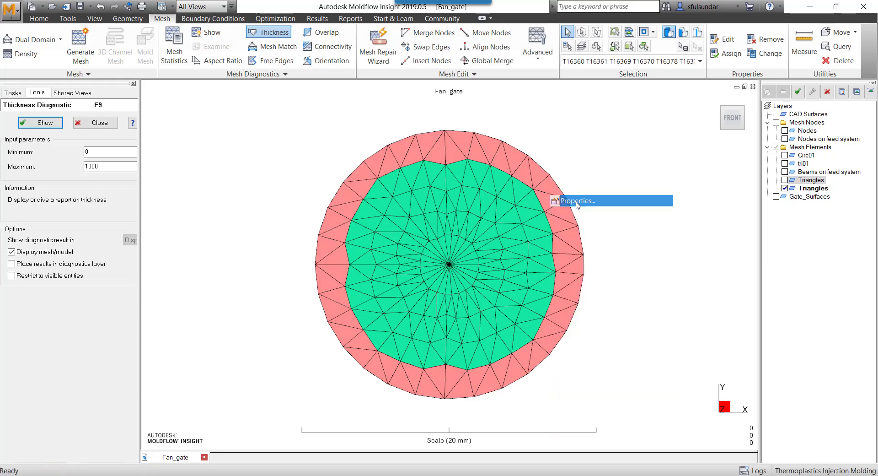
pyautogui.click(577, 200)
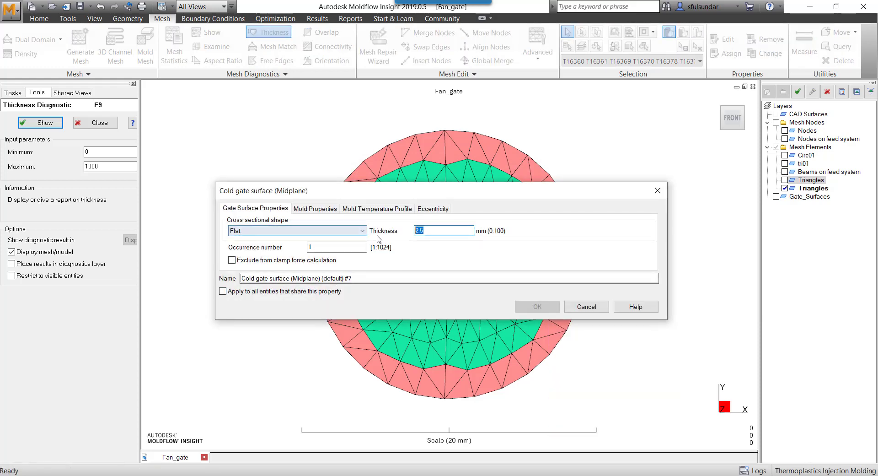
pyautogui.write('1')
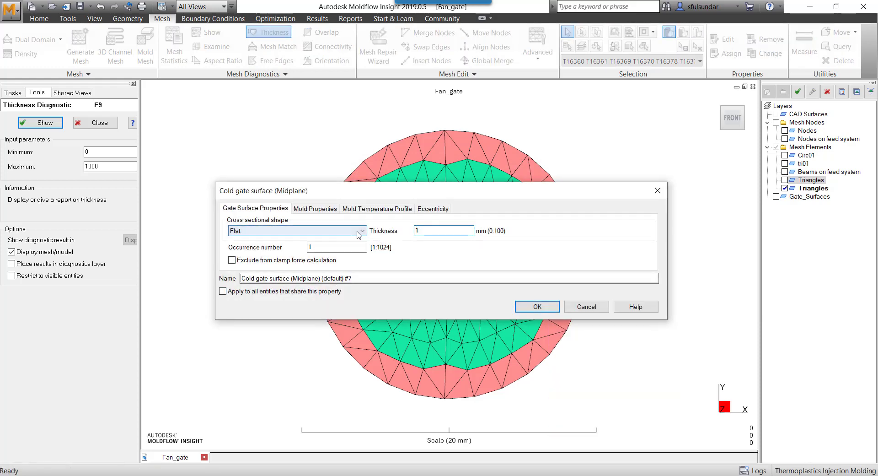
pyautogui.click(535, 306)
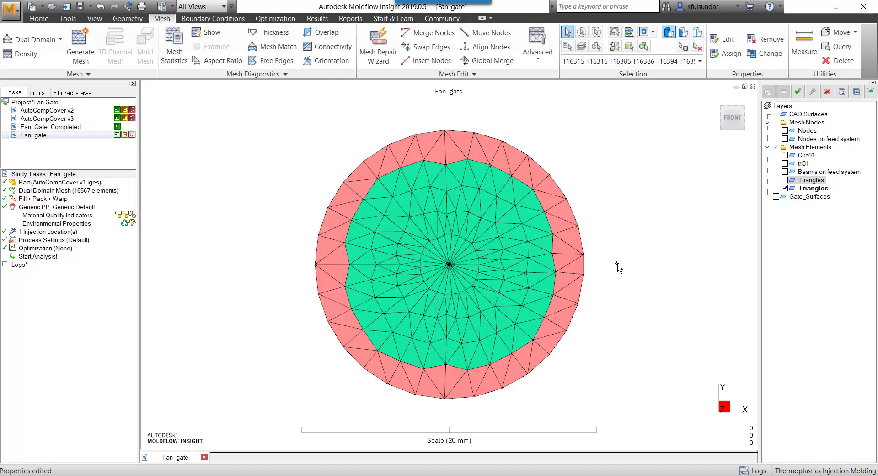
pyautogui.click(269, 32)
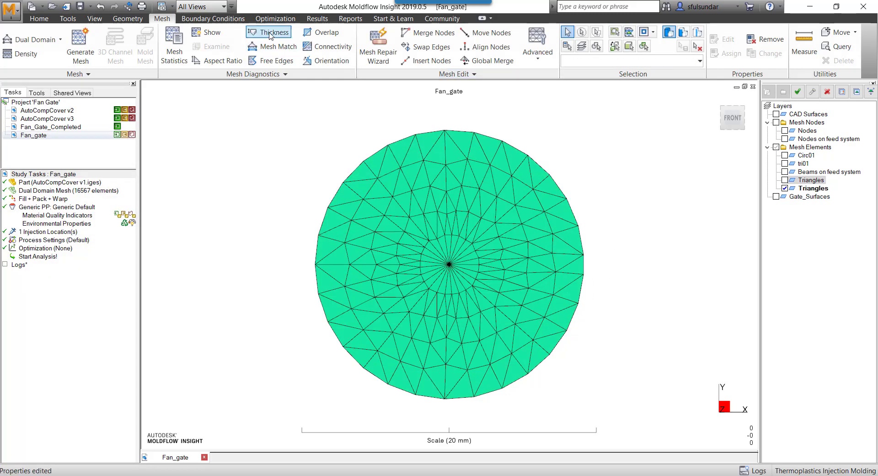
pyautogui.click(273, 32)
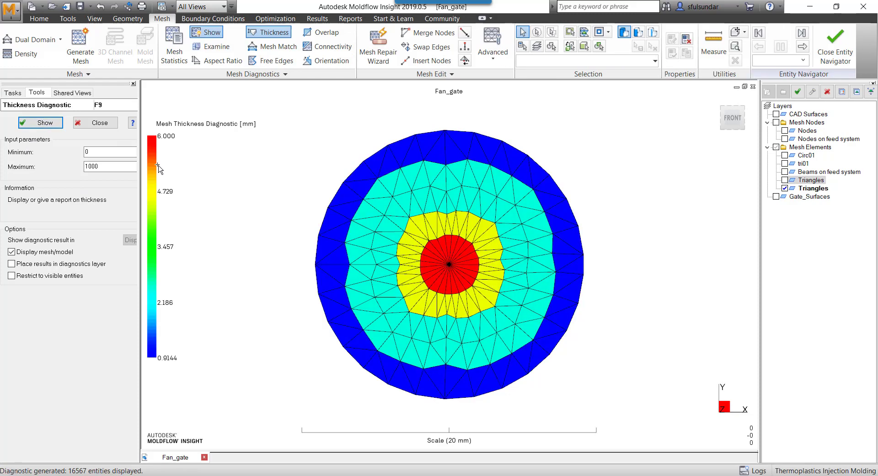
pyautogui.rightClick(448, 264)
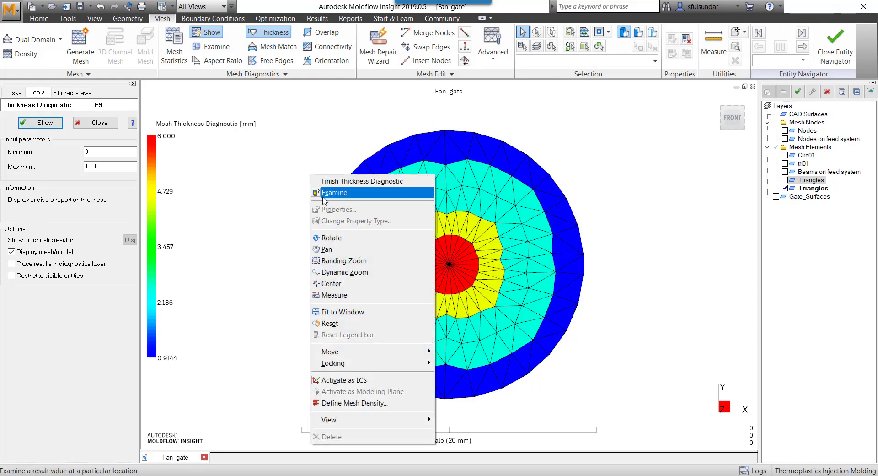
pyautogui.click(335, 192)
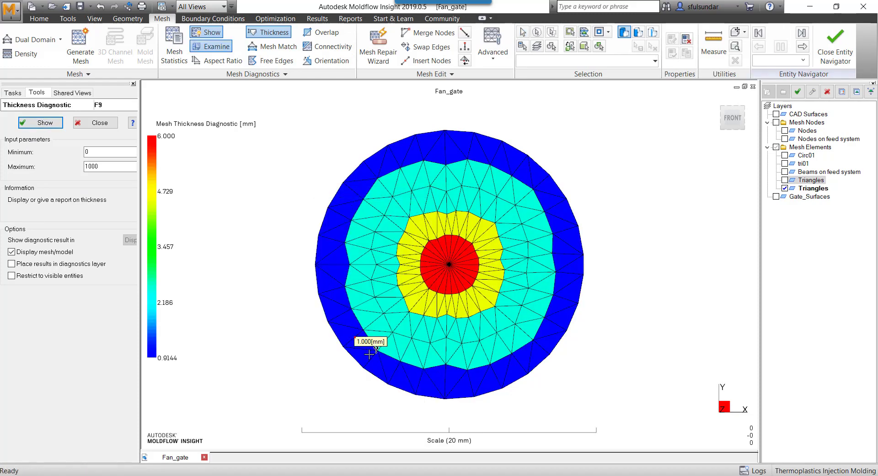
pyautogui.moveTo(575, 294)
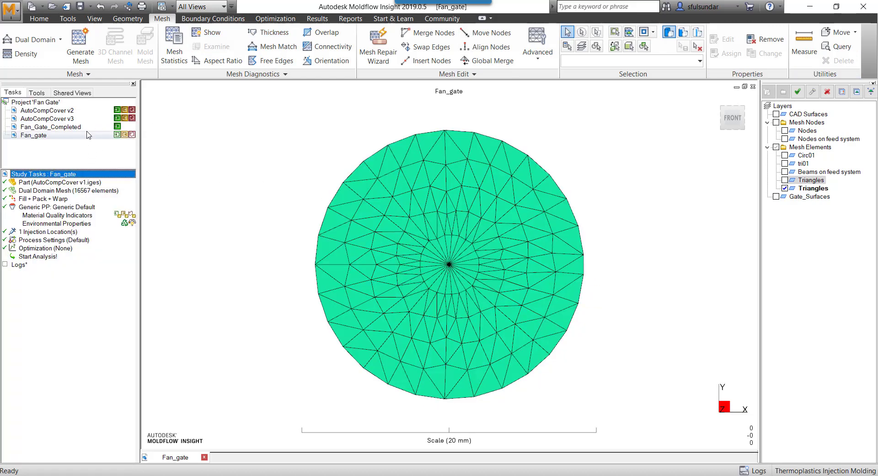
pyautogui.moveTo(448, 263); pyautogui.dragTo(466, 240)
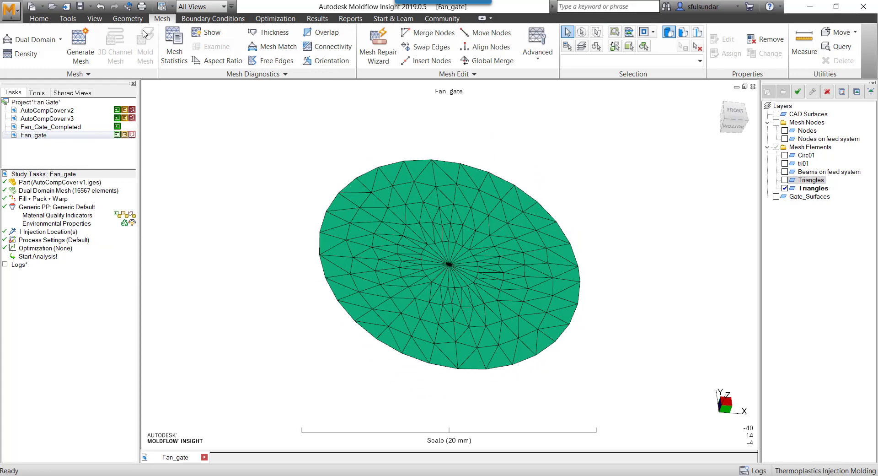
# Start the Create Beams tool with Create as set to Cold sprue (3 mm, 0.5 deg).
pyautogui.click(127, 18)
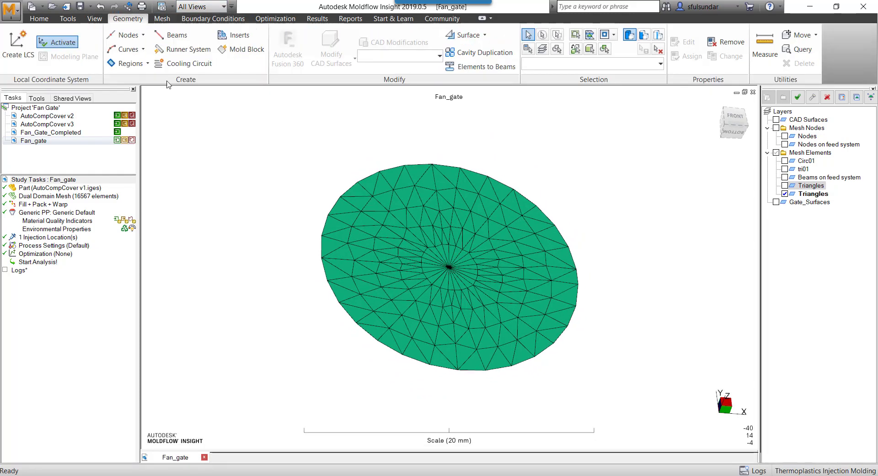
pyautogui.click(176, 33)
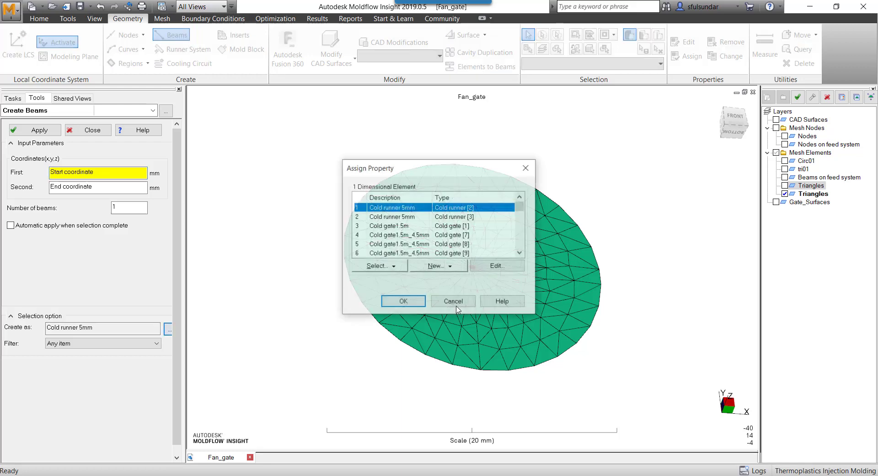
pyautogui.click(375, 265)
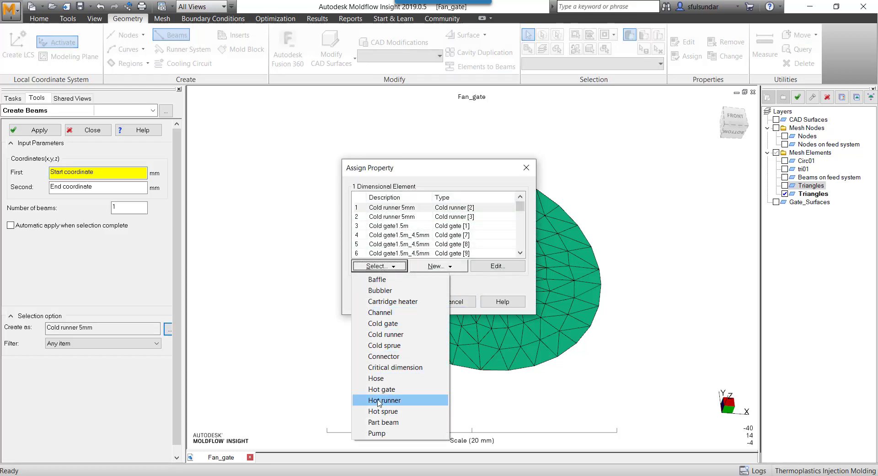
pyautogui.click(400, 345)
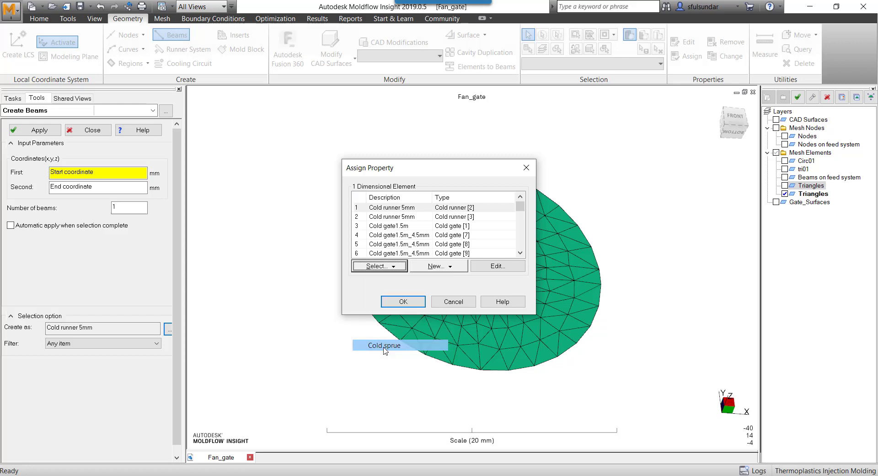
pyautogui.click(375, 265)
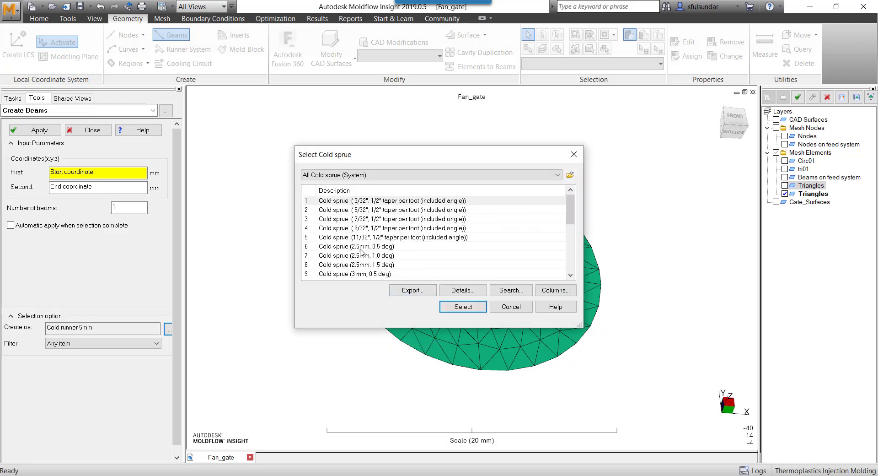
pyautogui.click(356, 273)
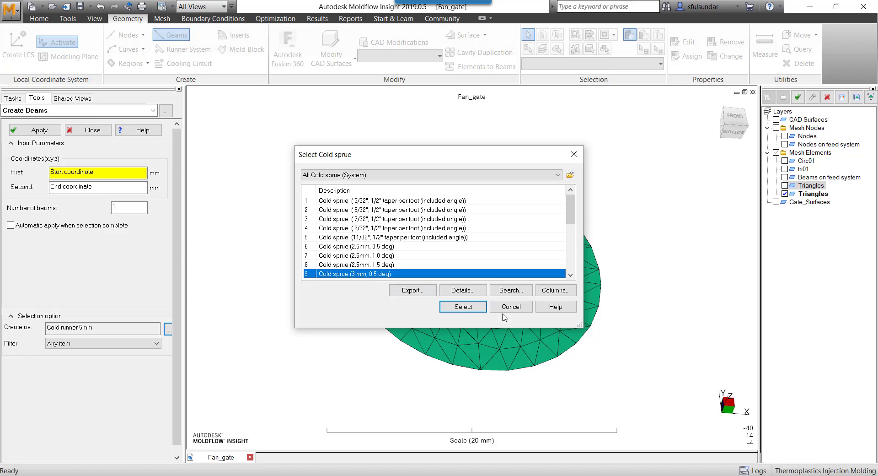
pyautogui.click(463, 305)
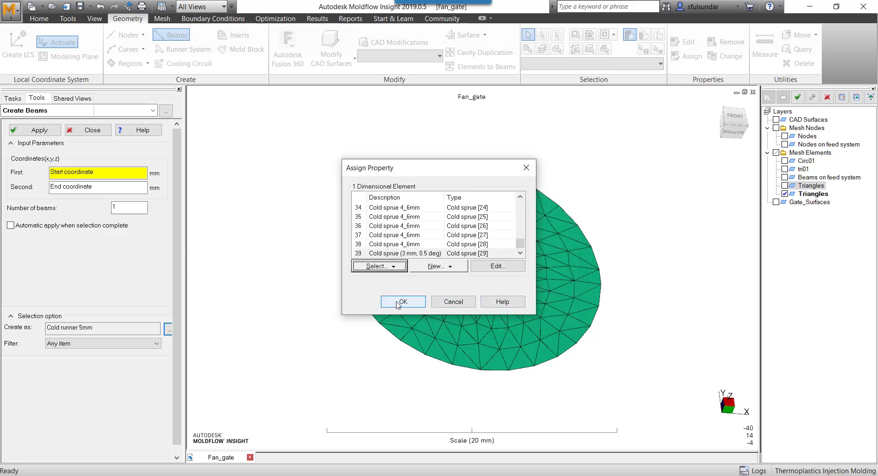
pyautogui.click(403, 301)
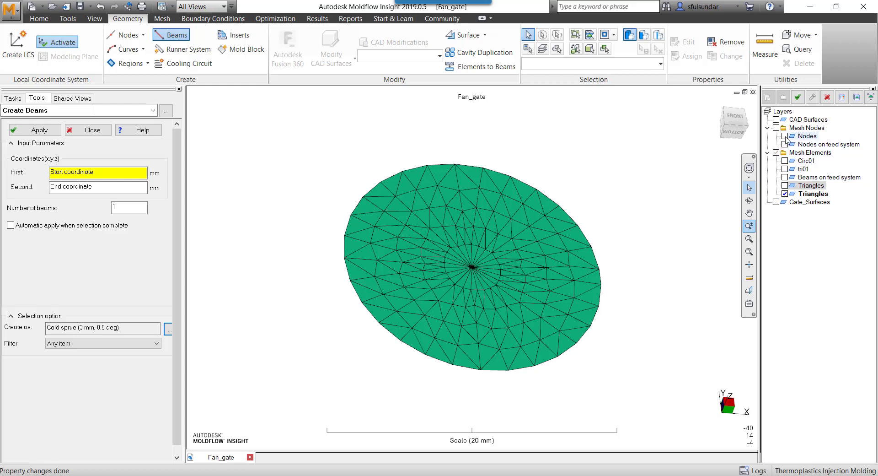
# Create 10 cold sprue beams from the gate centre node up to 0 0 65 and inspect them.
pyautogui.click(783, 136)
pyautogui.write('-0.02 0.01 ')
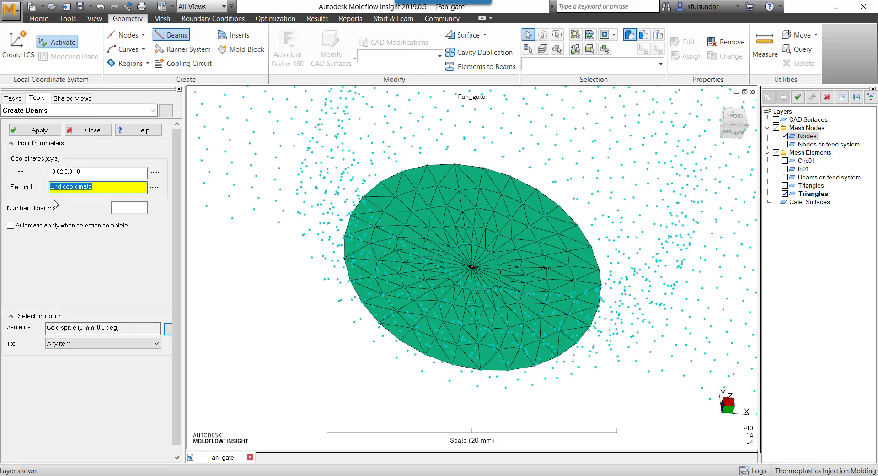
pyautogui.write('0 0 65')
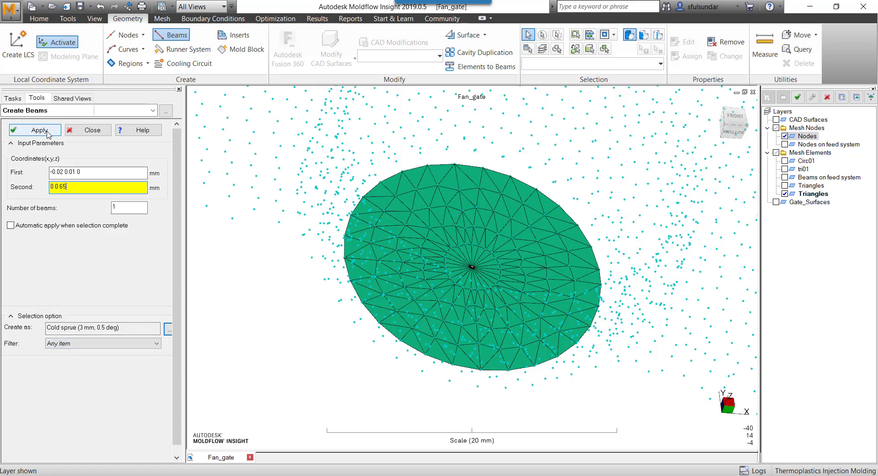
pyautogui.click(129, 208)
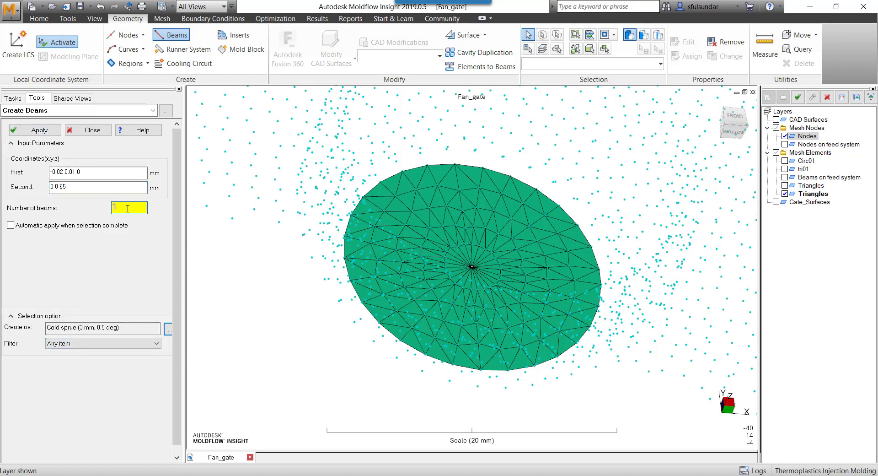
pyautogui.write('0')
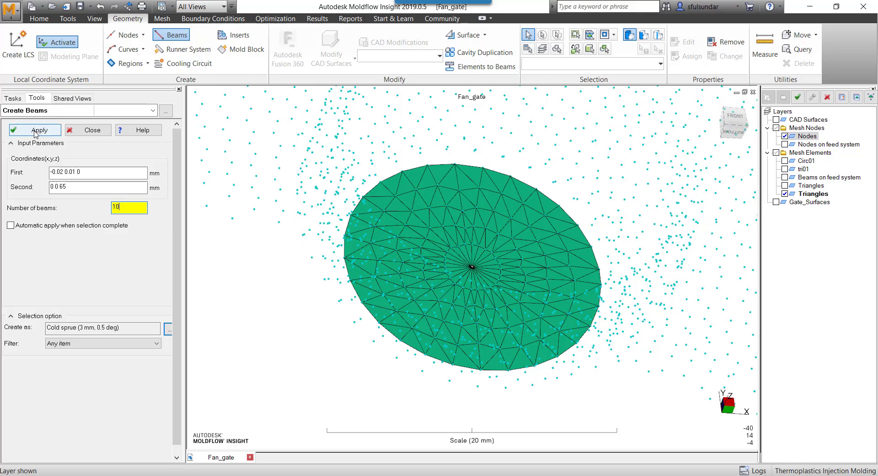
pyautogui.click(34, 129)
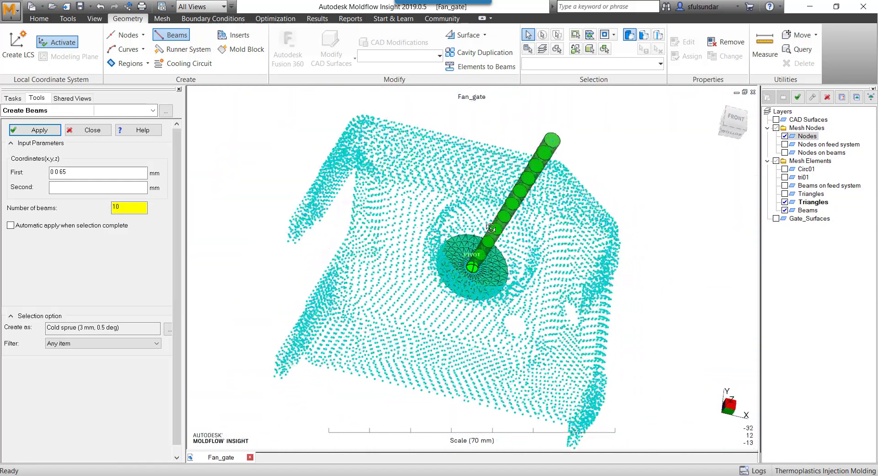
pyautogui.moveTo(487, 229); pyautogui.dragTo(564, 193)
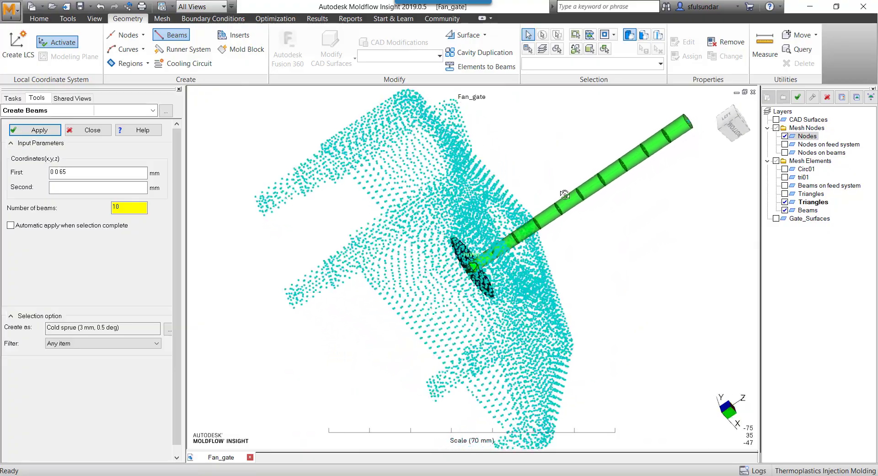
pyautogui.moveTo(559, 193); pyautogui.dragTo(401, 241)
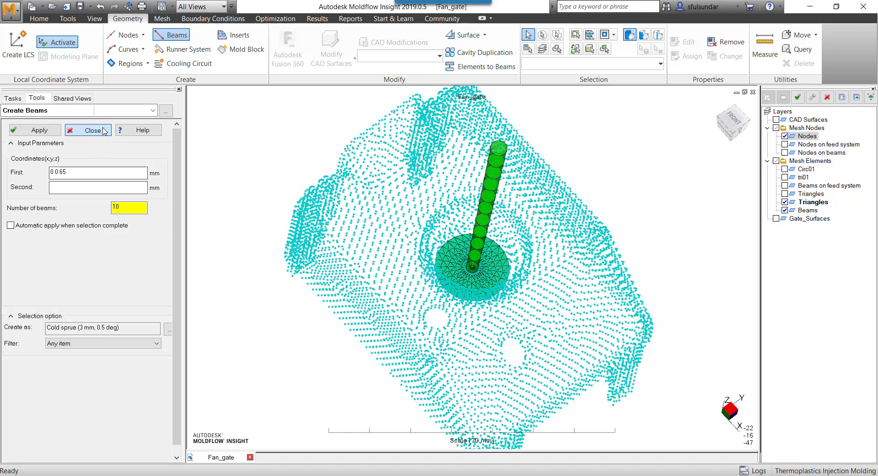
# Set the entire sprue taper section's tapered angle to -0.5 degrees in its properties.
pyautogui.rightClick(490, 214)
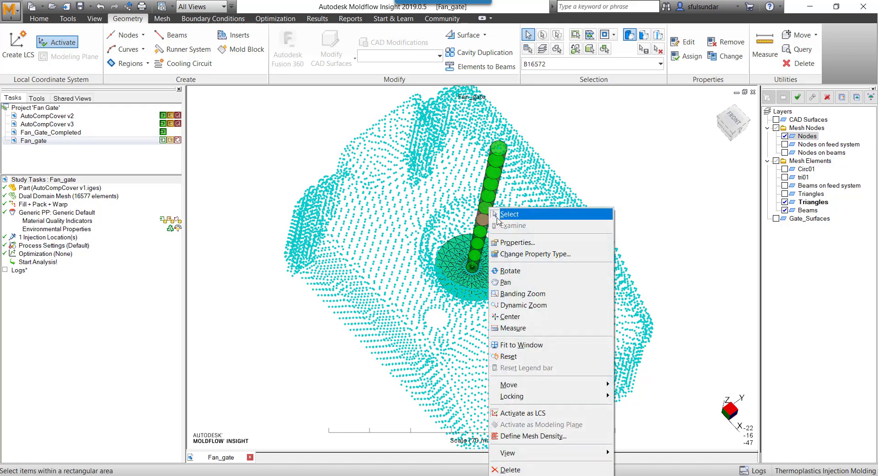
pyautogui.moveTo(533, 254)
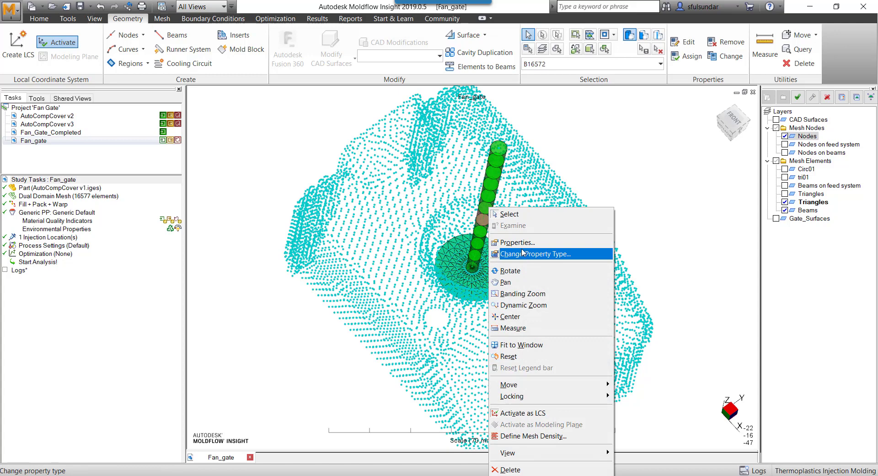
pyautogui.click(535, 253)
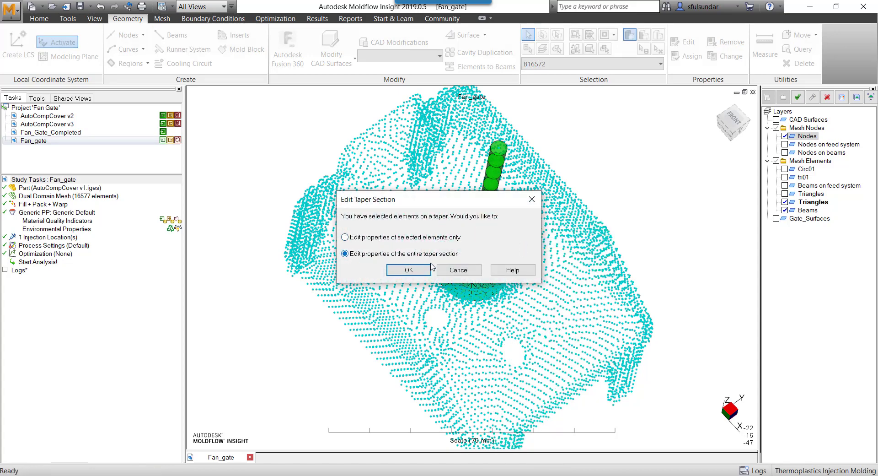
pyautogui.click(408, 270)
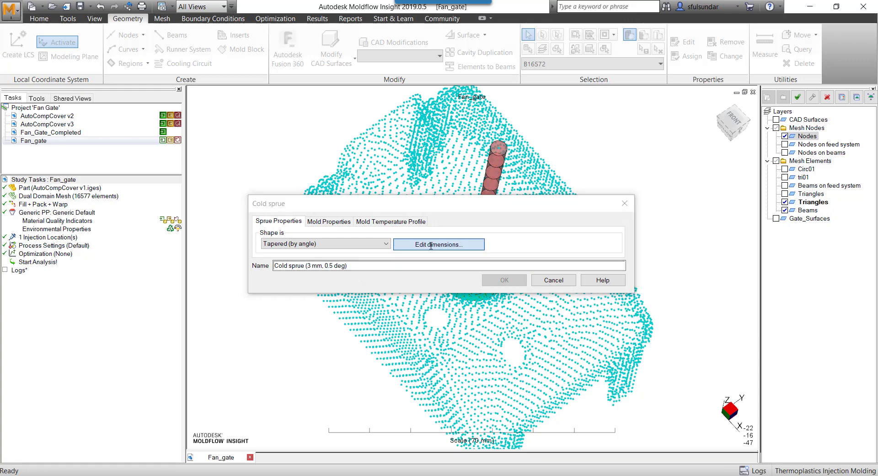
pyautogui.click(438, 244)
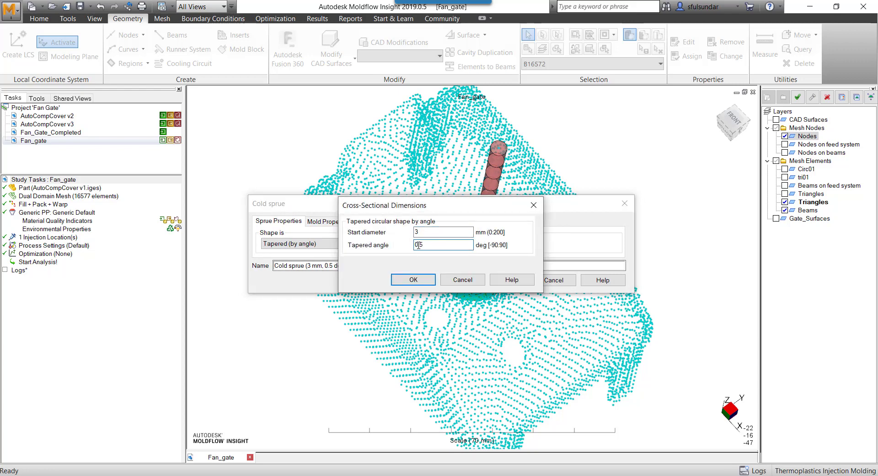
pyautogui.write('-0.5')
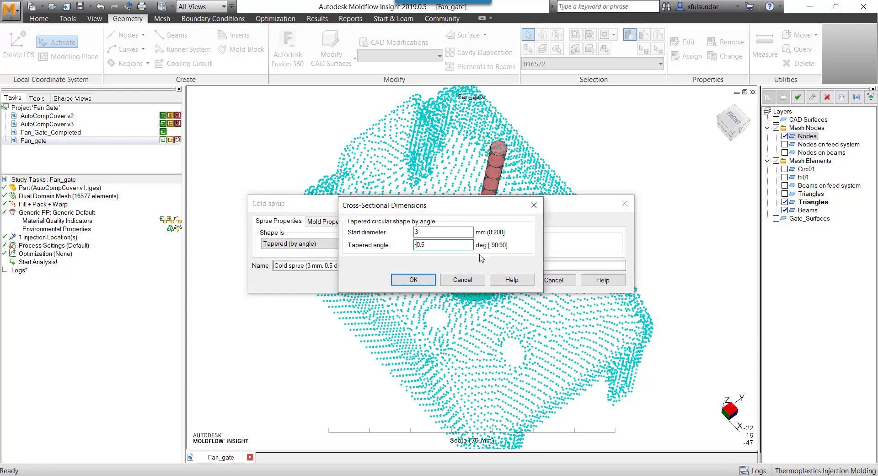
pyautogui.click(413, 279)
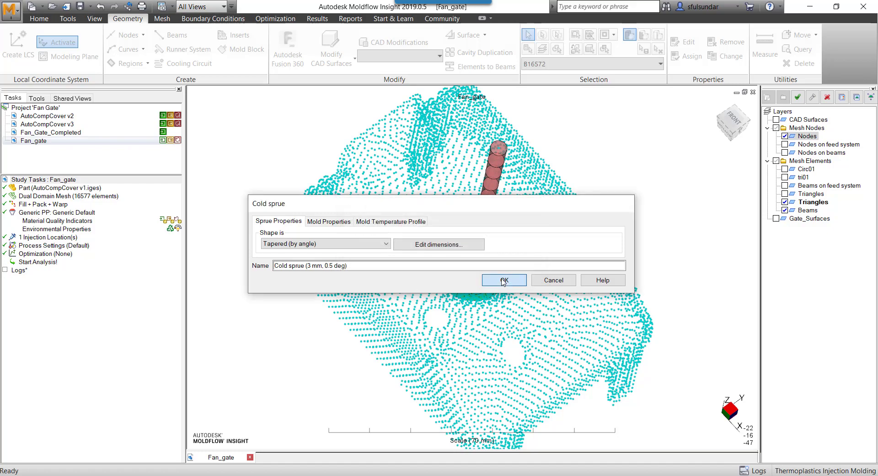
pyautogui.click(502, 279)
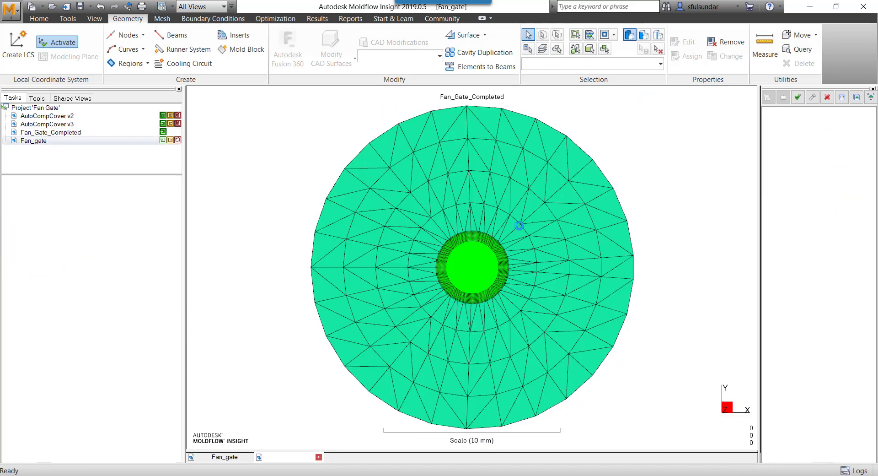
# Load Fan_Gate_Completed and show its thickness diagnostic, examining a 4 mm element.
pyautogui.doubleClick(51, 133)
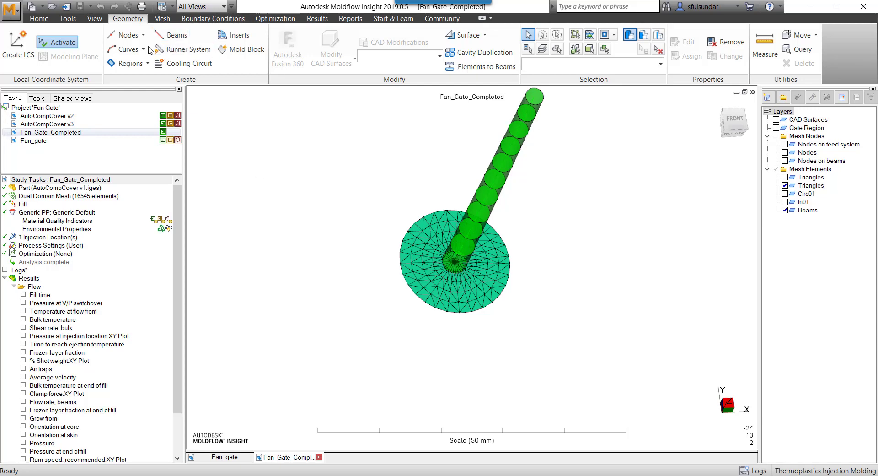
pyautogui.click(162, 19)
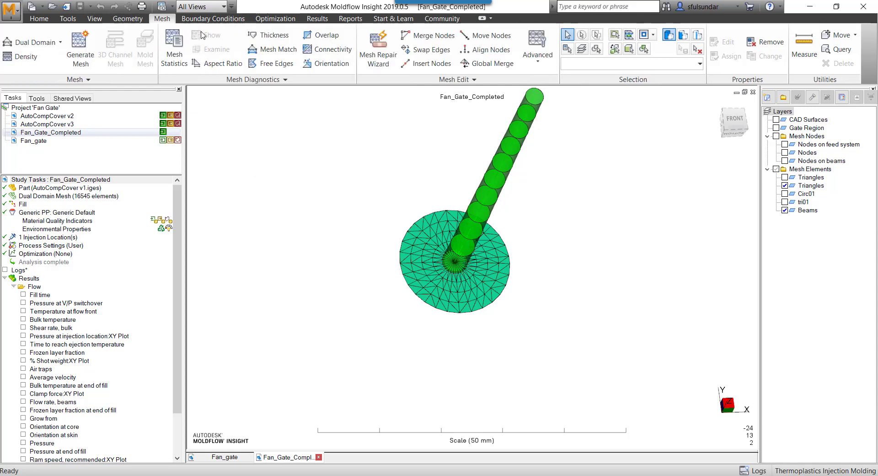
pyautogui.click(269, 33)
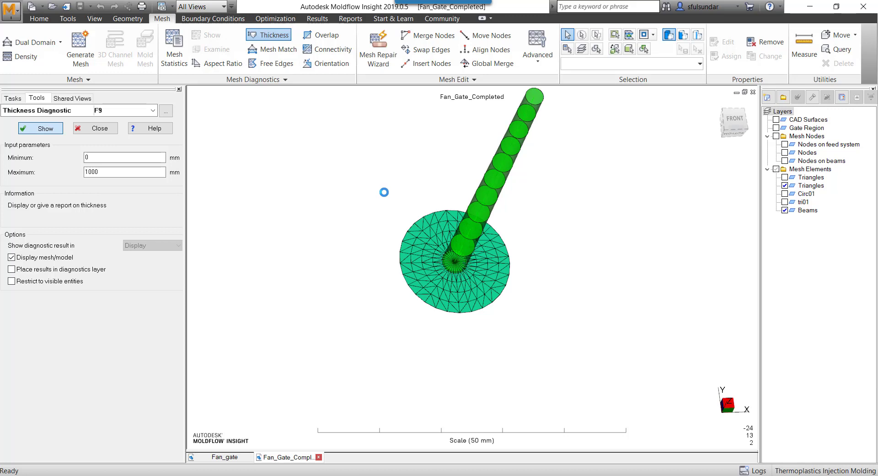
pyautogui.click(39, 128)
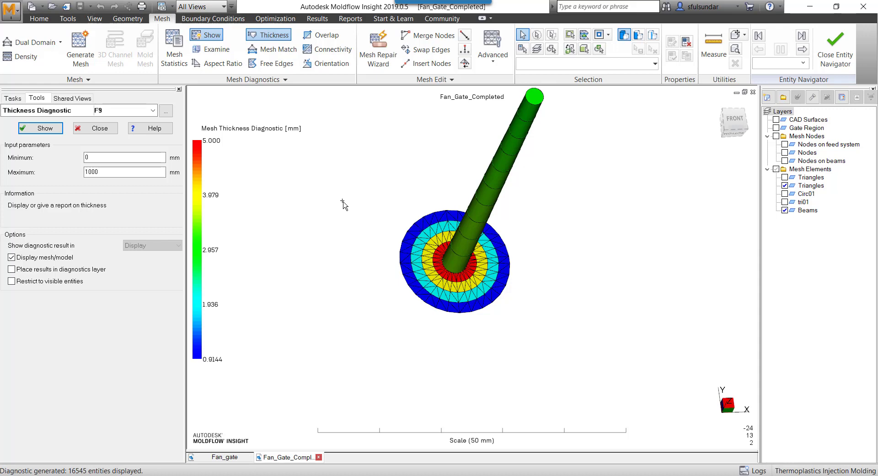
pyautogui.click(214, 49)
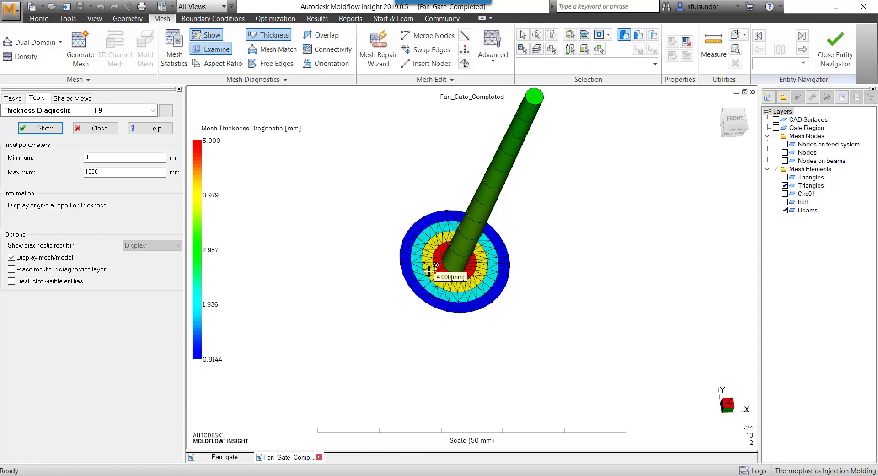
pyautogui.moveTo(420, 290)
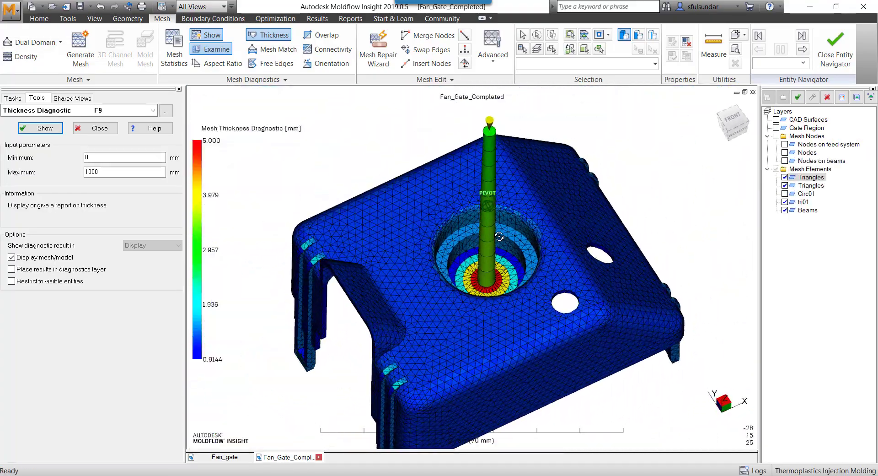
# View Fill time, then Frozen layer fraction at end of fill, probing 0.0932 in the gate.
pyautogui.click(12, 98)
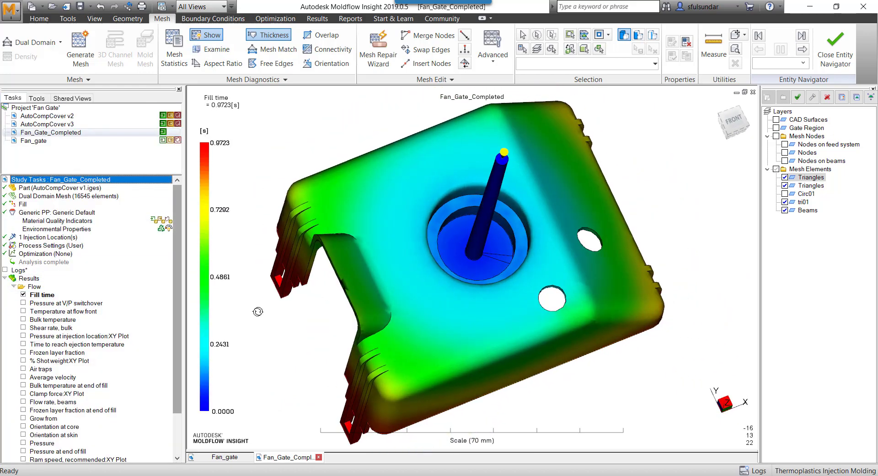
pyautogui.scroll(-3)
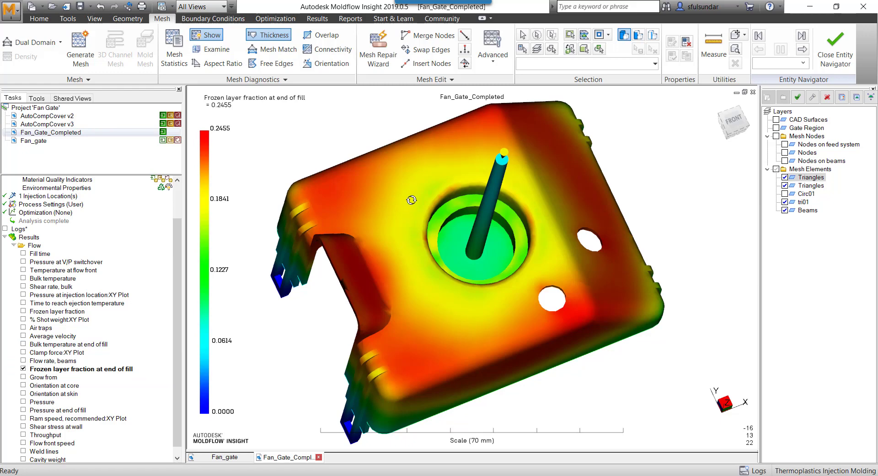
pyautogui.click(214, 49)
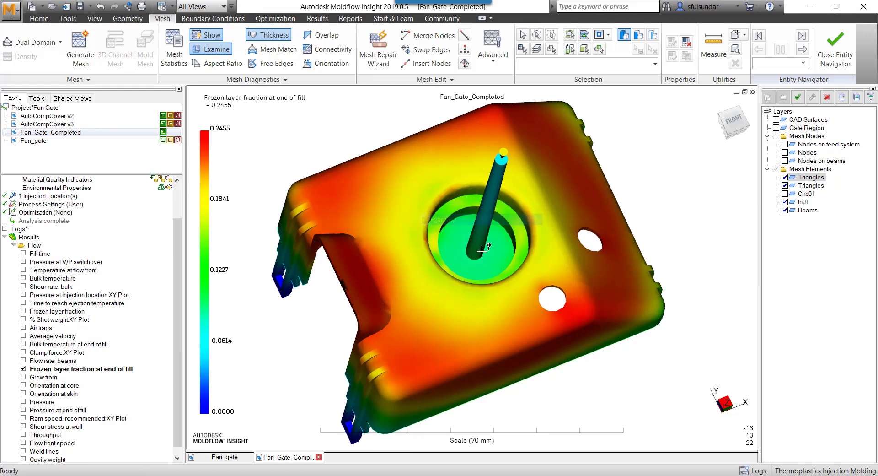
pyautogui.click(483, 250)
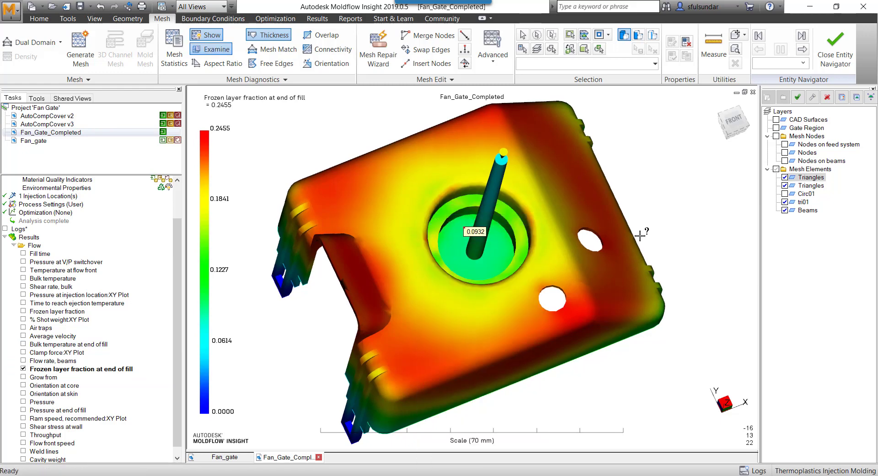